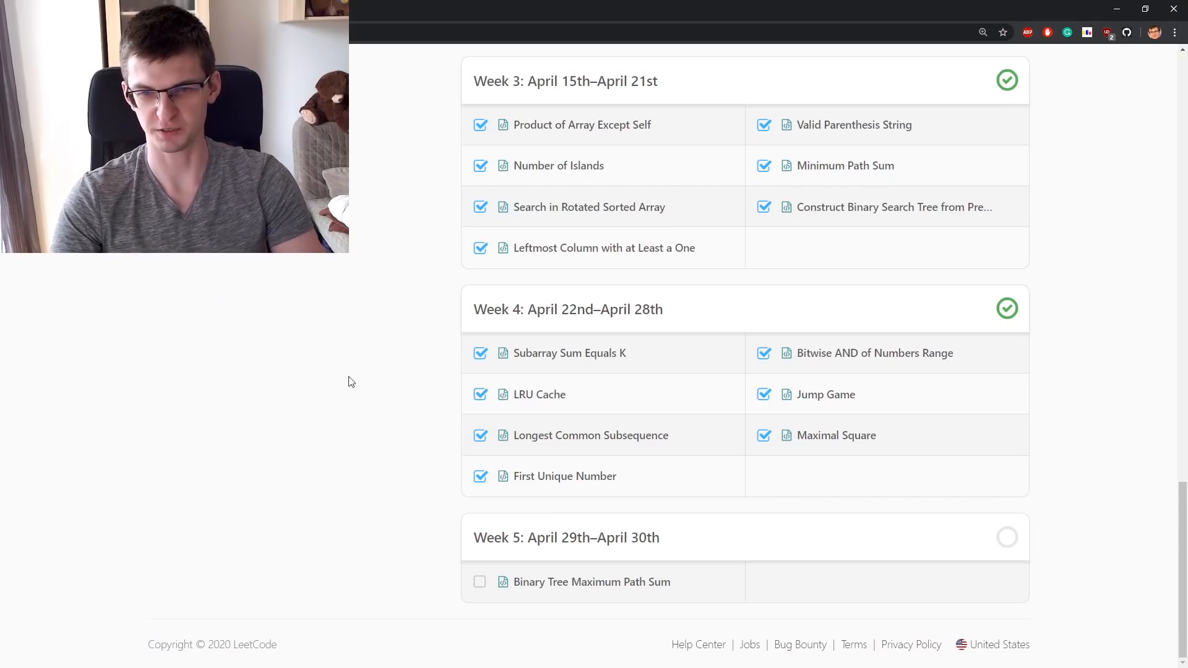
mouse_move(556, 588)
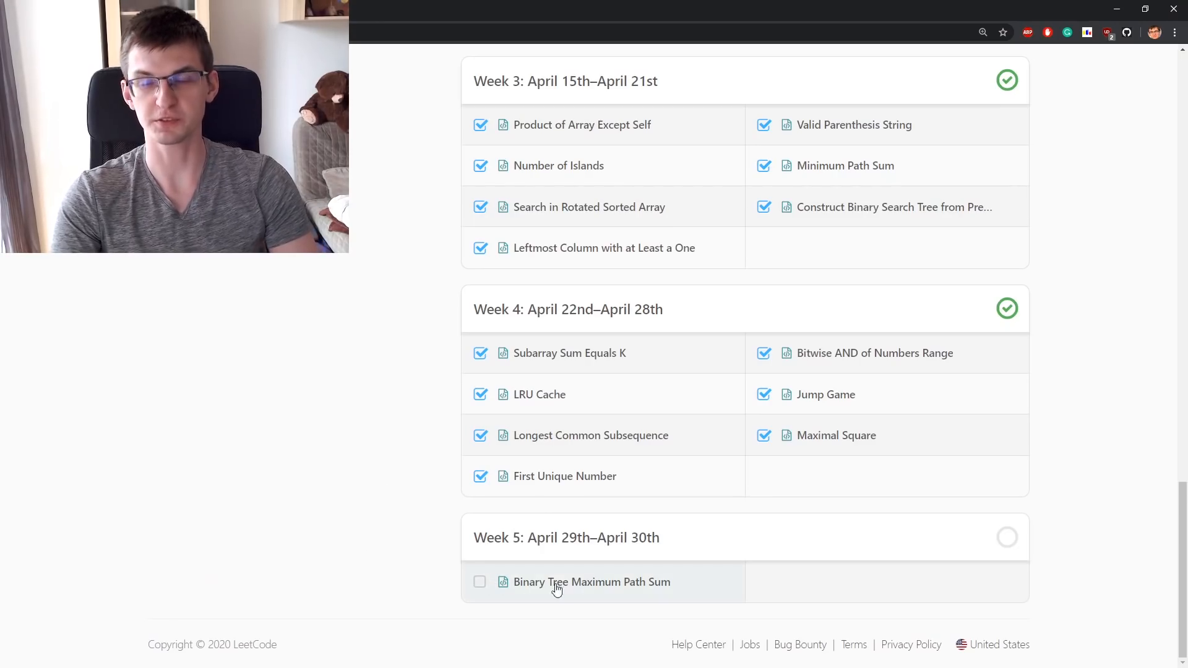
mouse_move(589, 596)
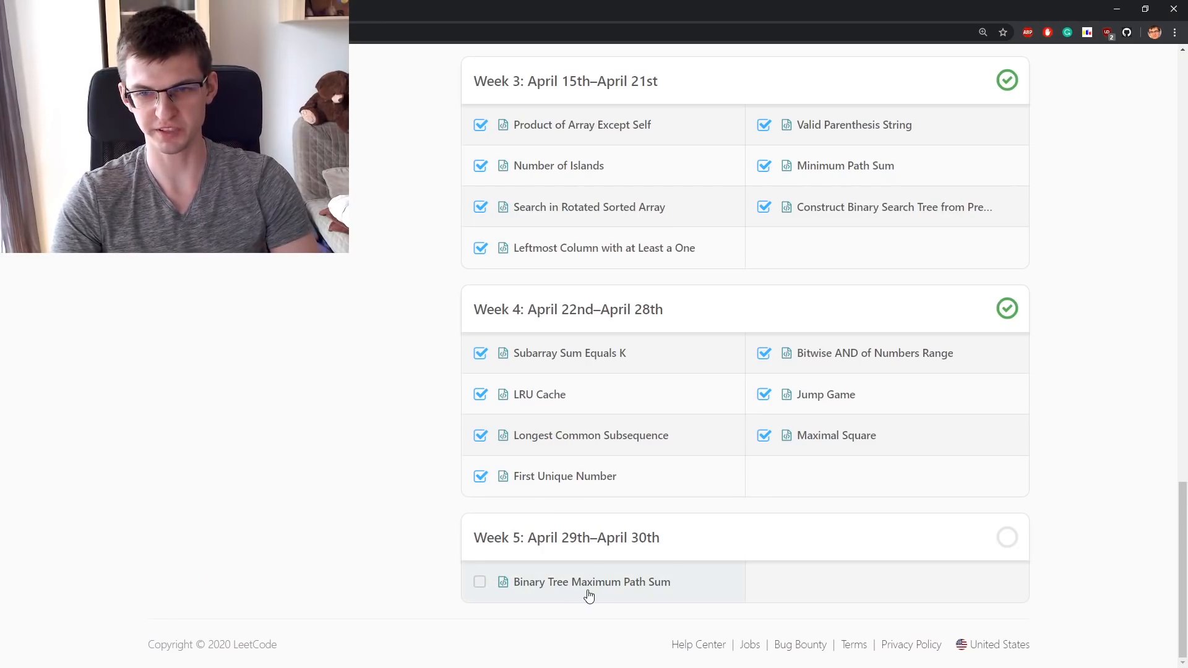
mouse_move(545, 582)
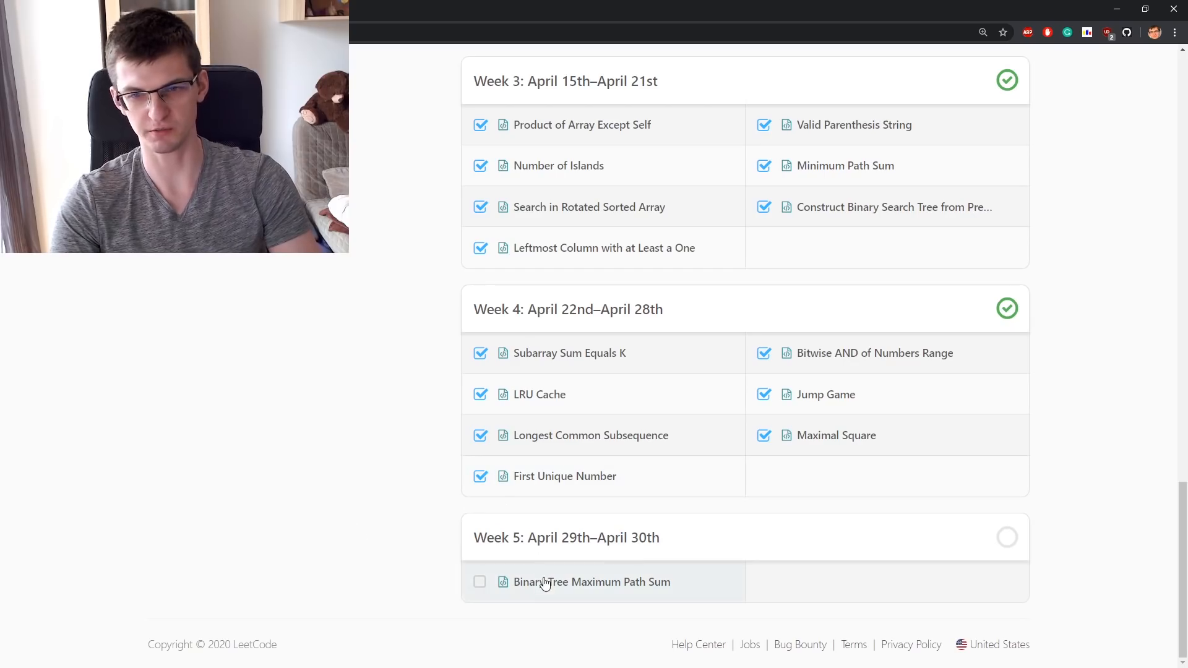
Step: Open Binary Tree Maximum Path Sum from Week 5 and read its statement, examples and C++ starter code
click(593, 581)
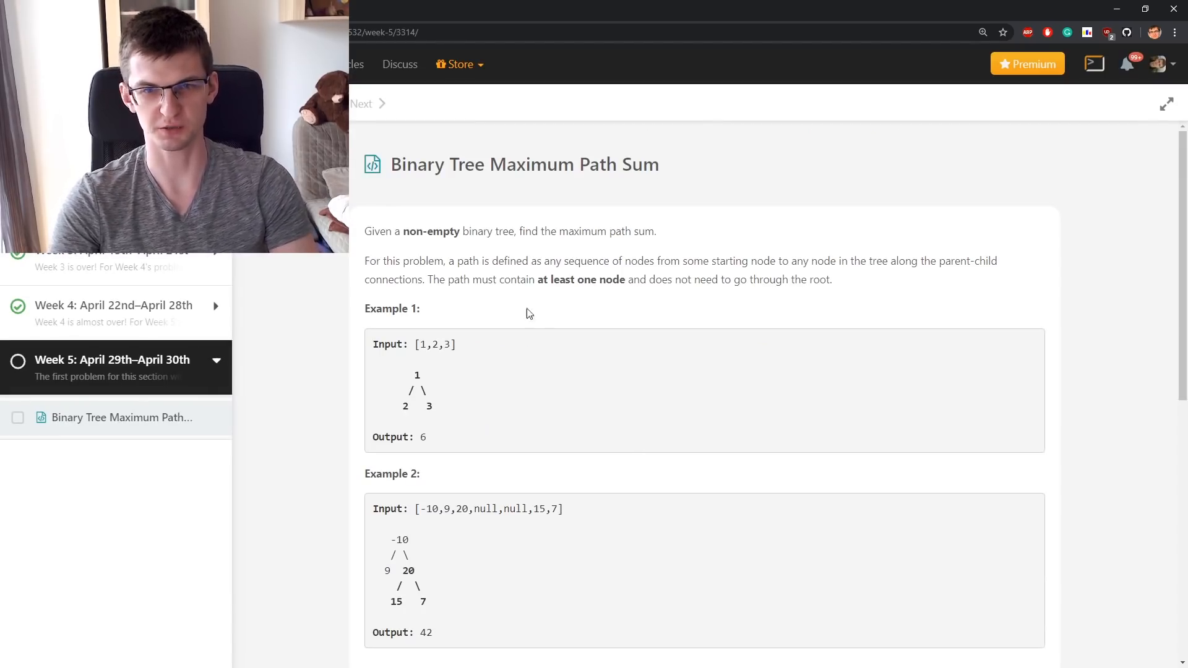
mouse_move(478, 235)
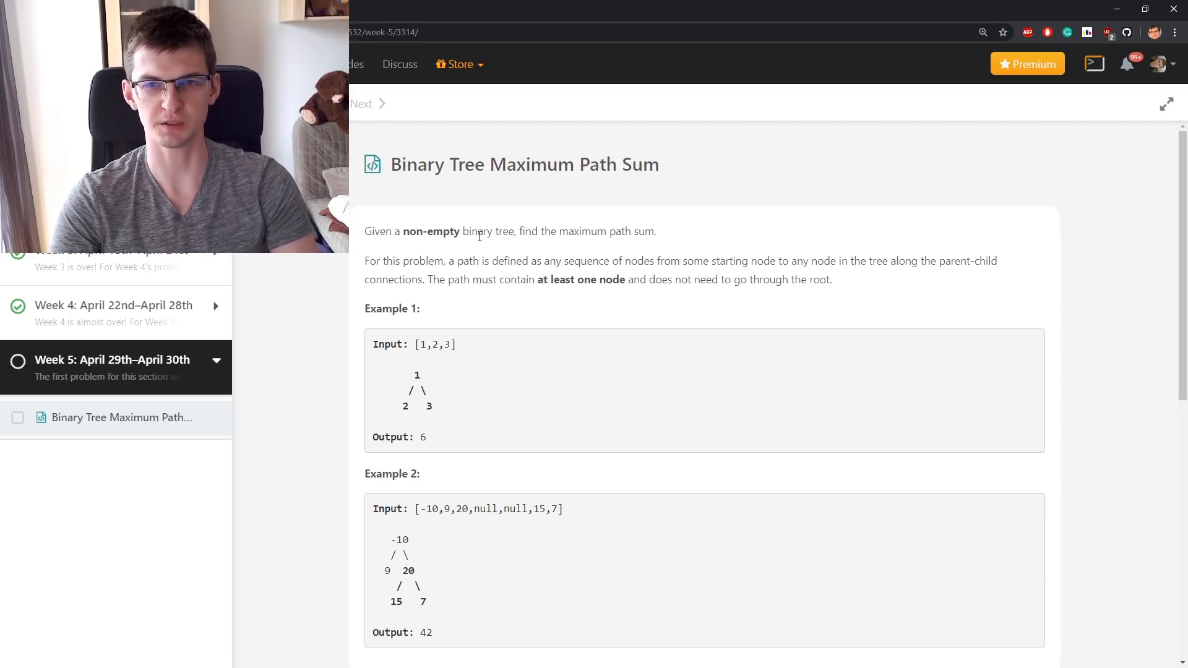
mouse_move(675, 238)
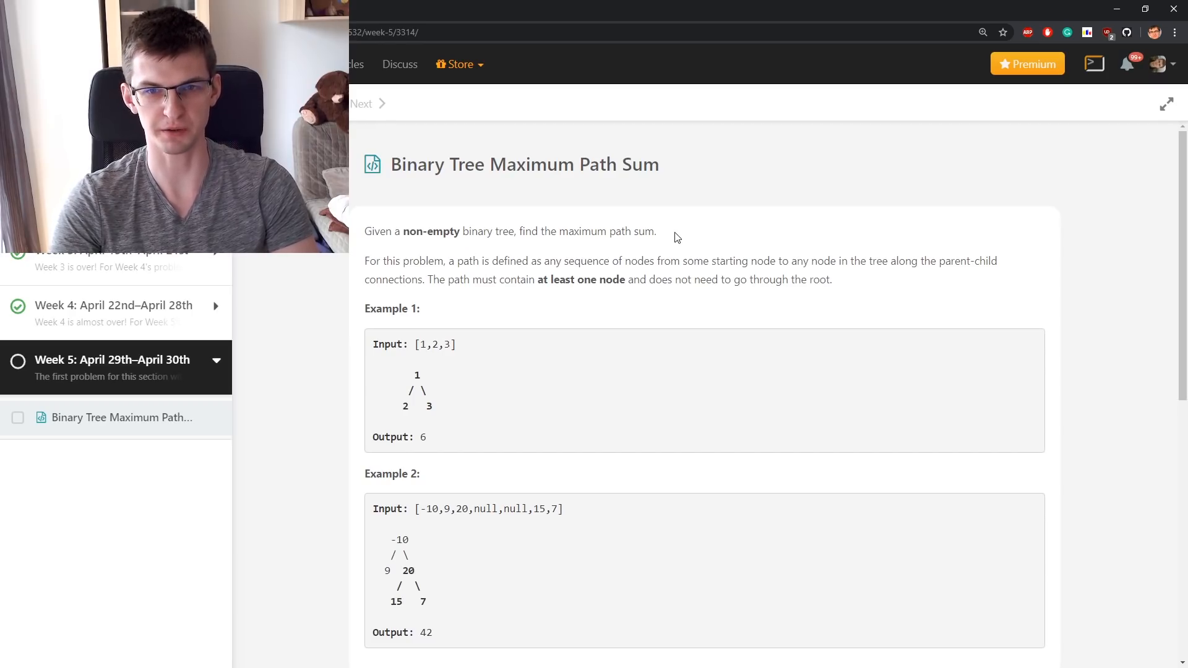
scroll(down, 3)
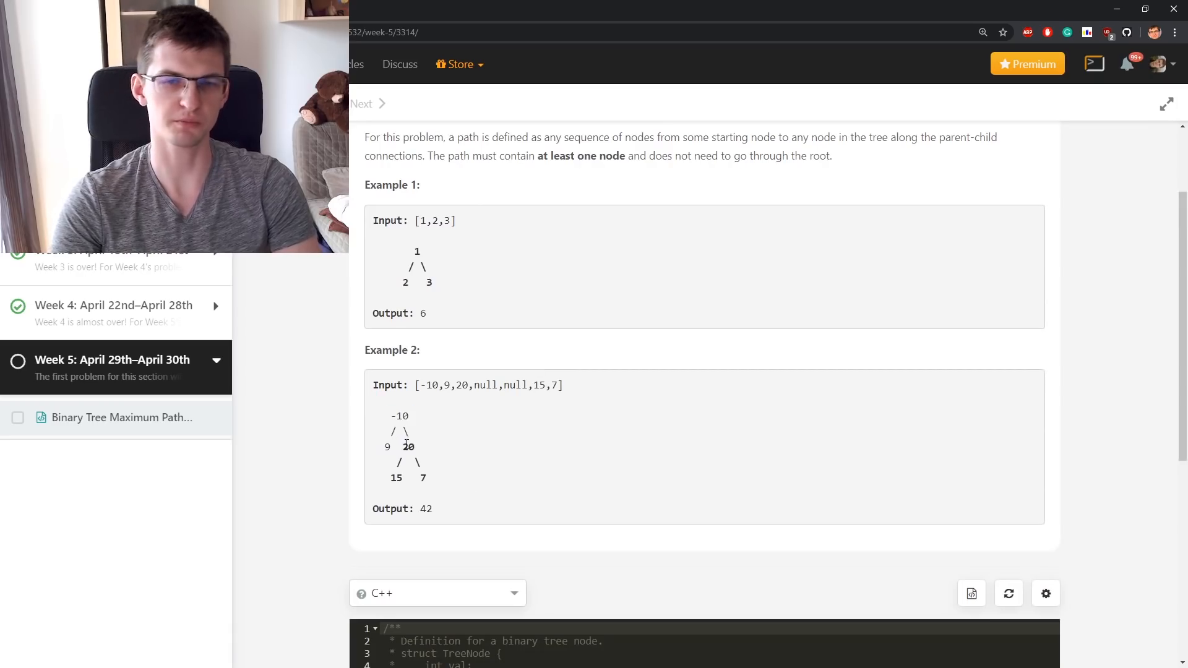
double_click(407, 447)
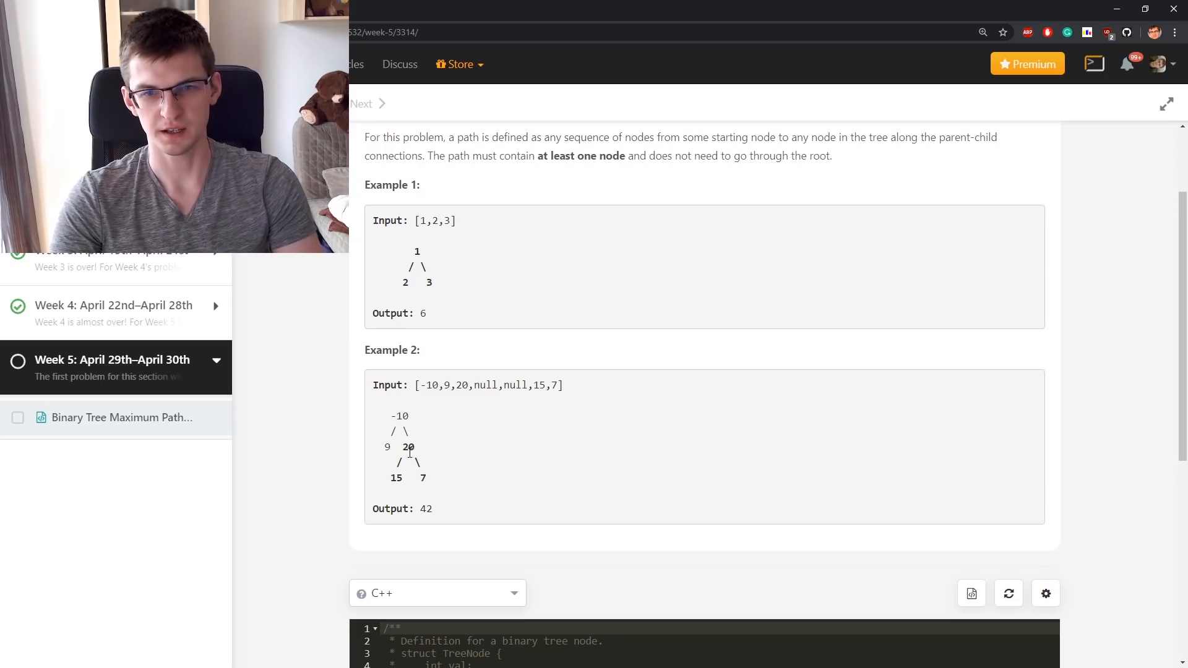
double_click(407, 446)
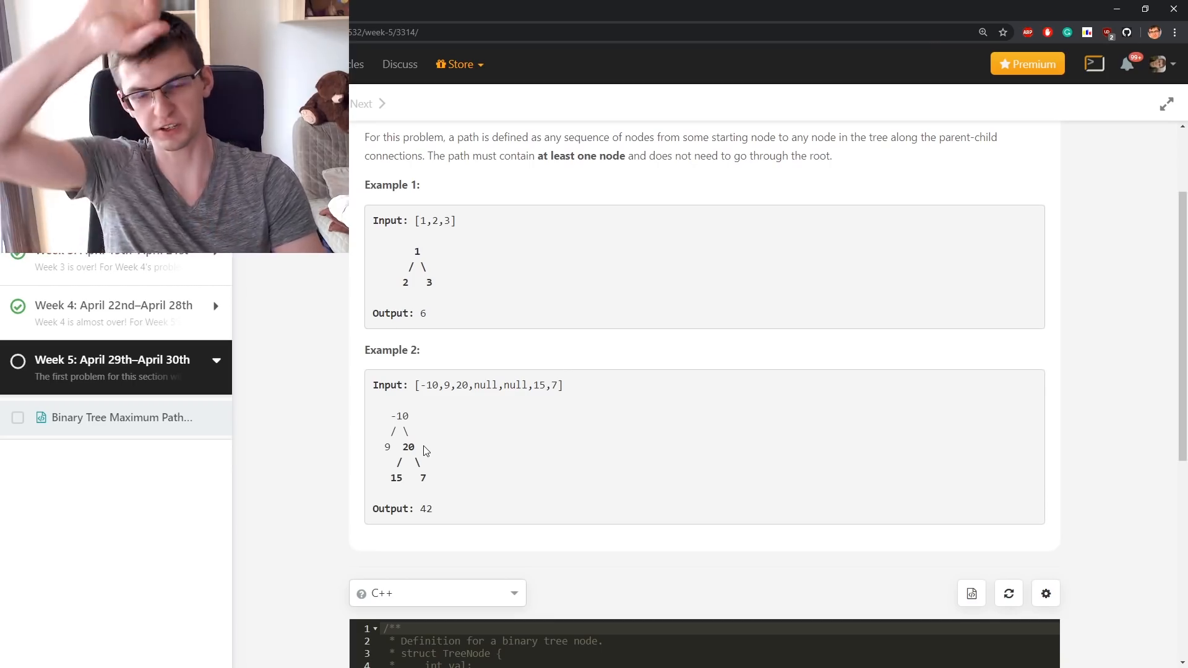
scroll(down, 3)
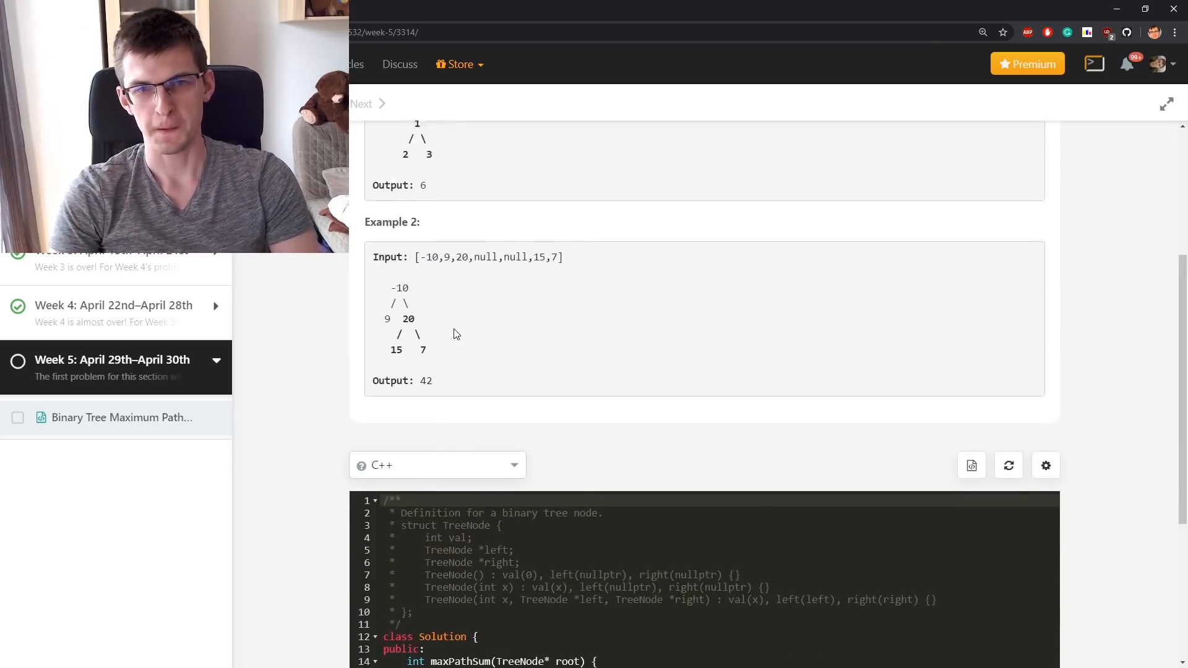
scroll(up, 3)
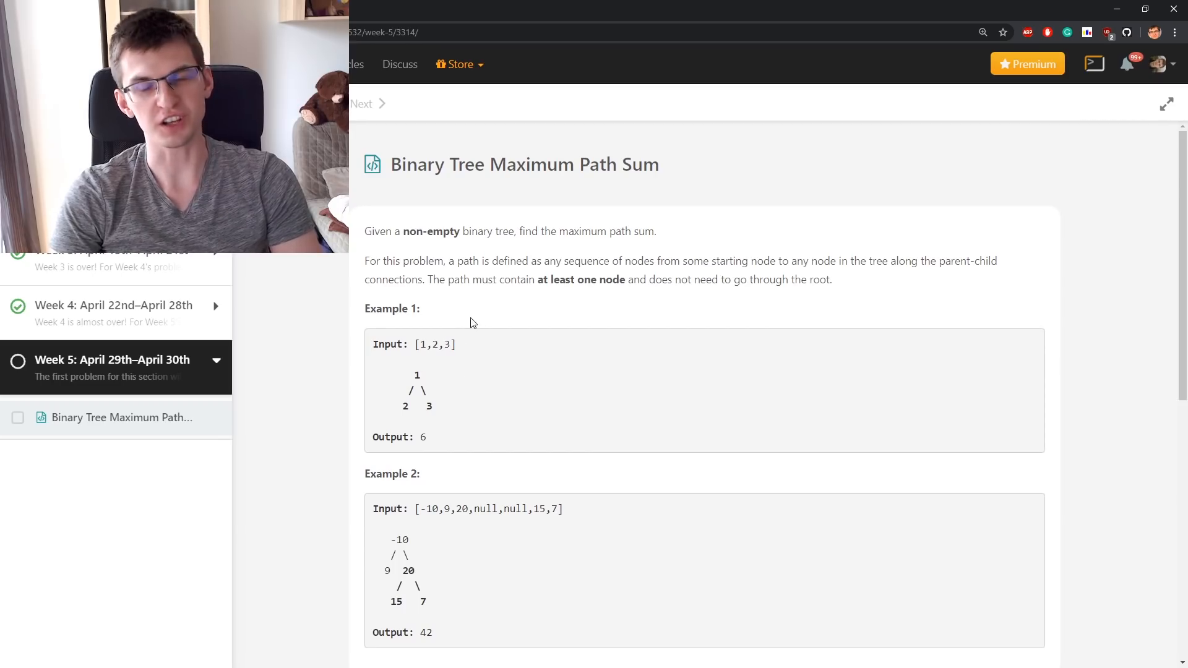
mouse_move(470, 419)
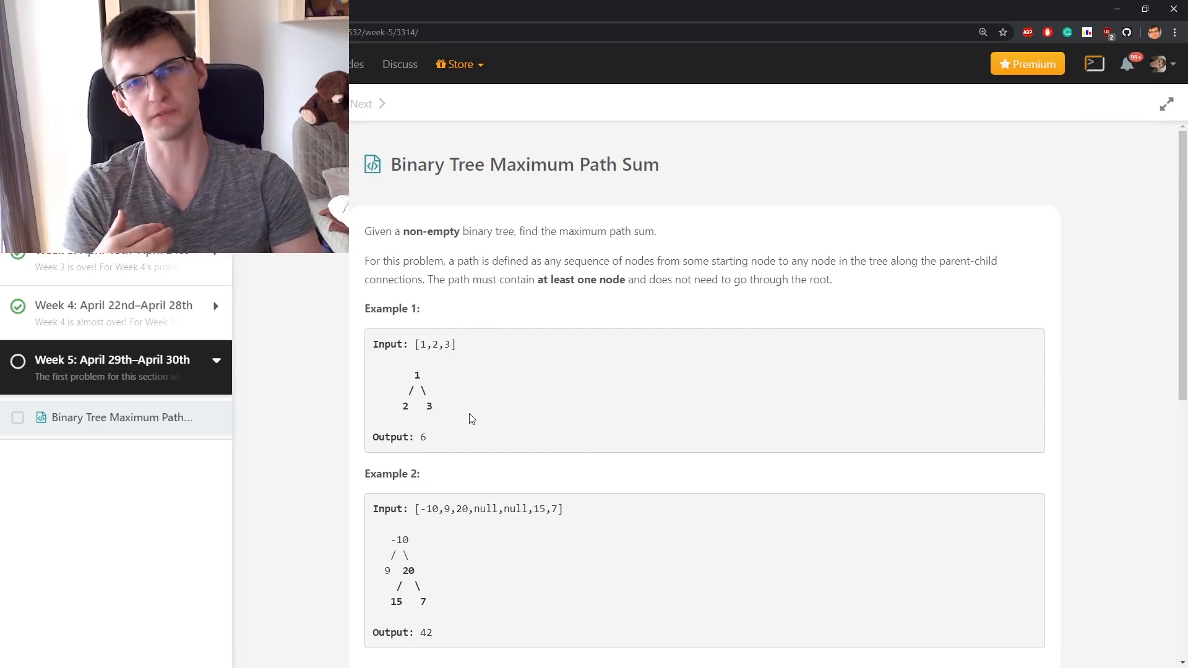
Step: Write return 1 + max(f(left), f(right)); as the first draft of maxPathSum's body
scroll(down, 3)
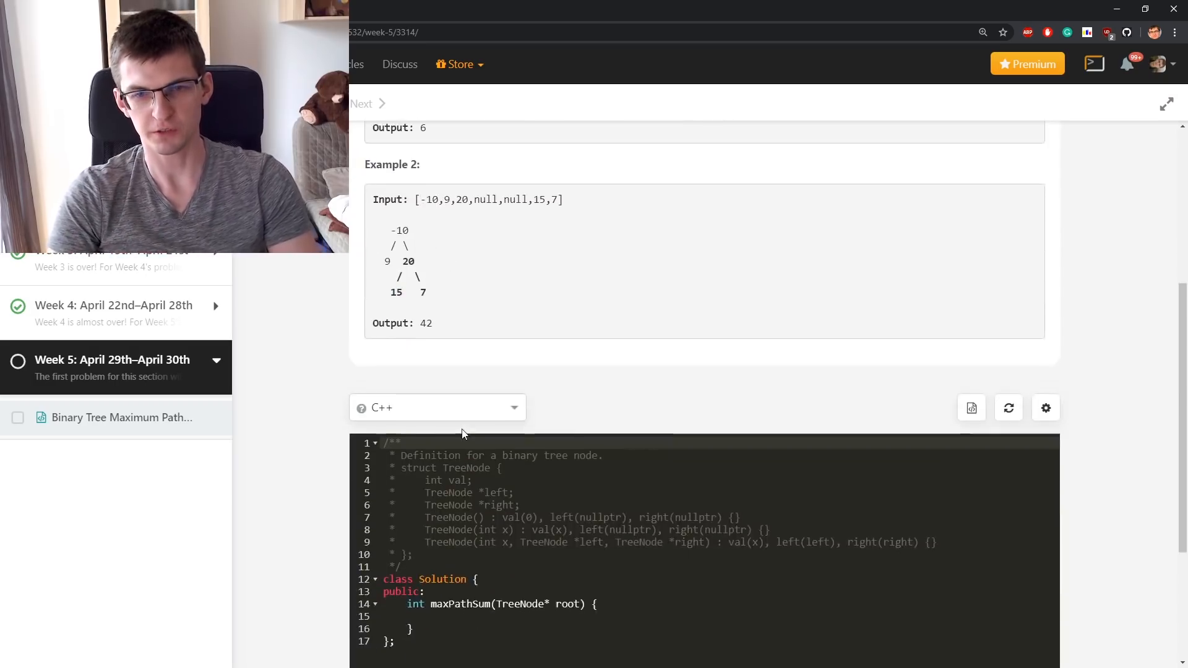
scroll(down, 3)
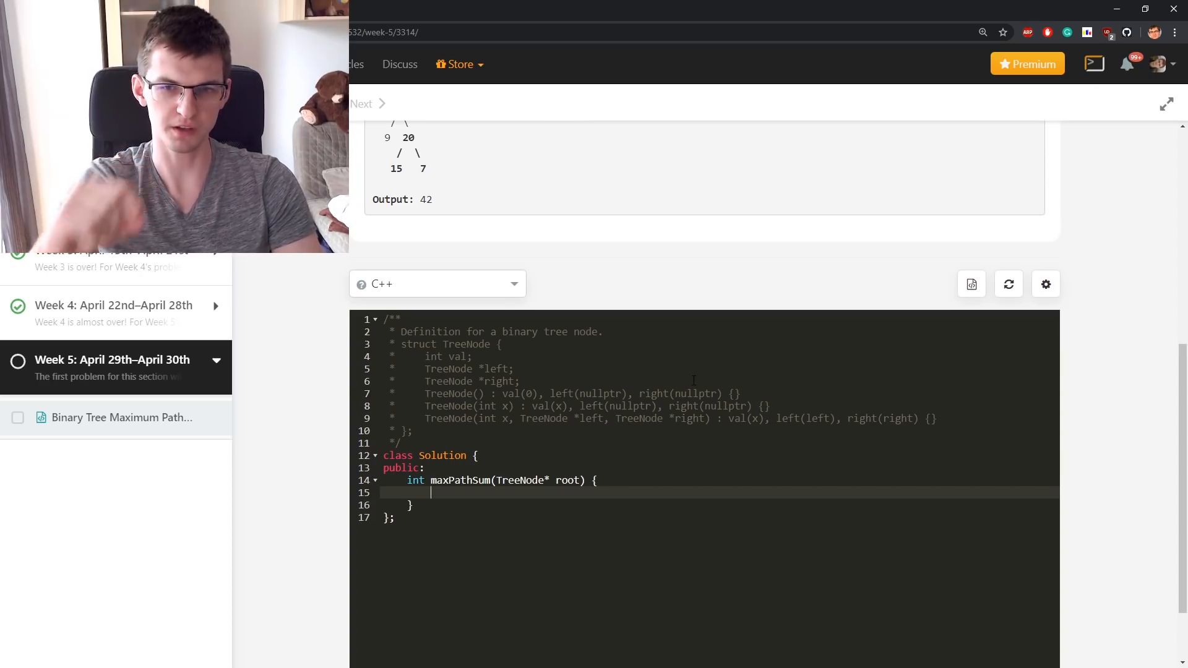
text(return max)
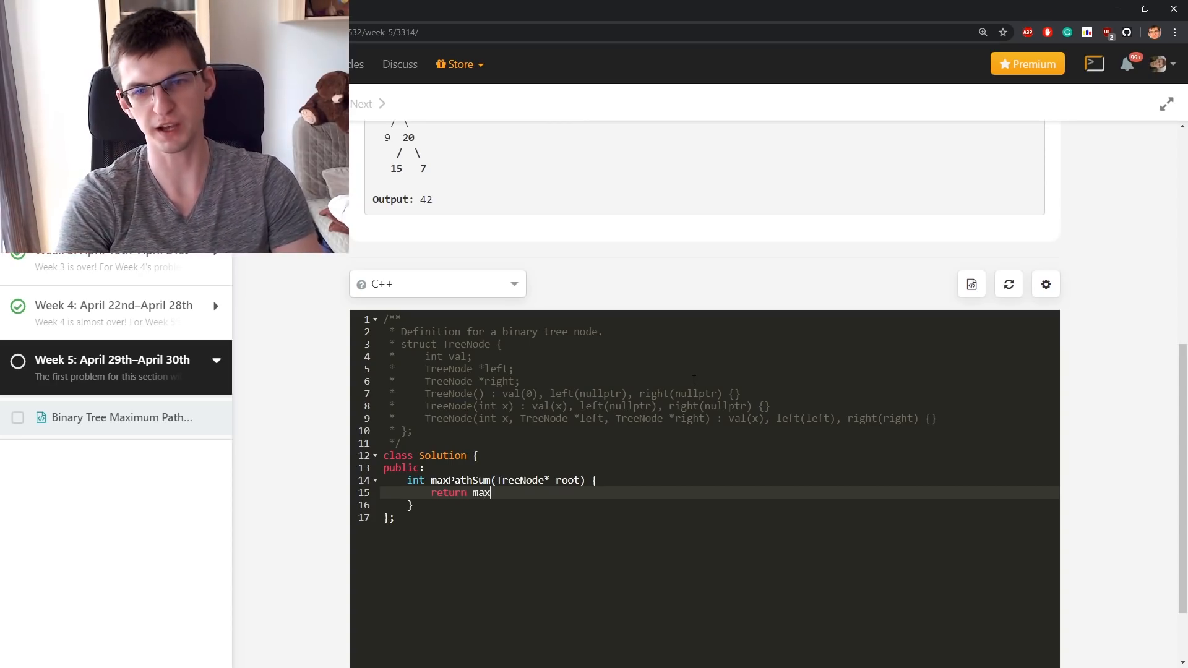
text((leeft))
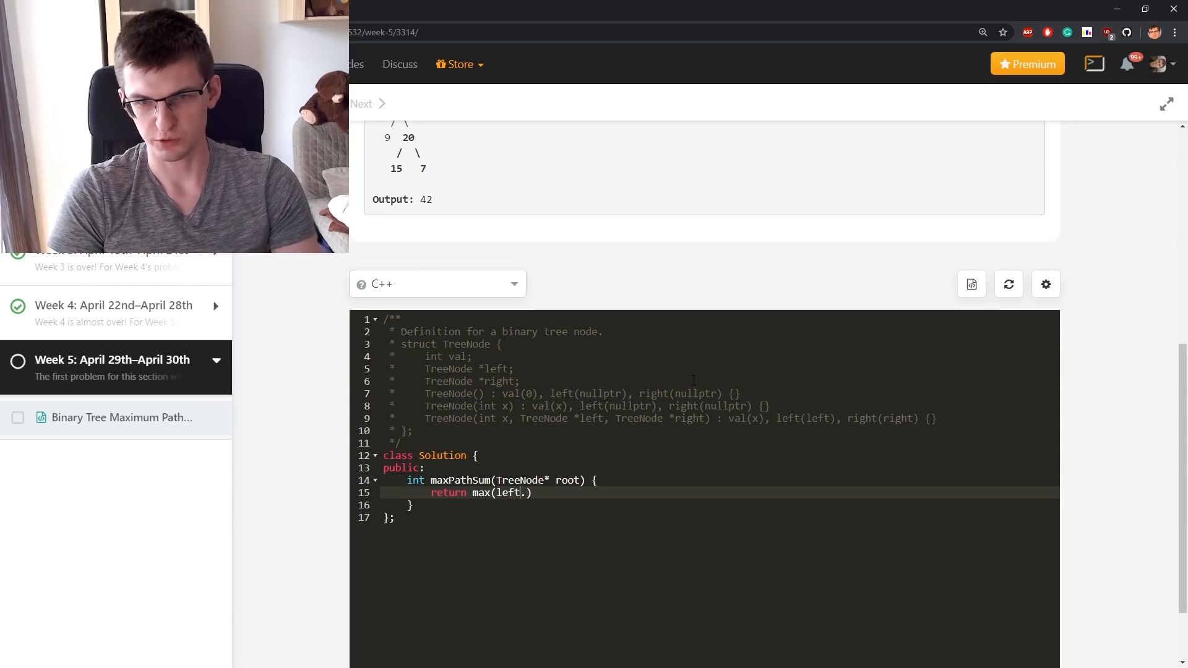
text(1 +)
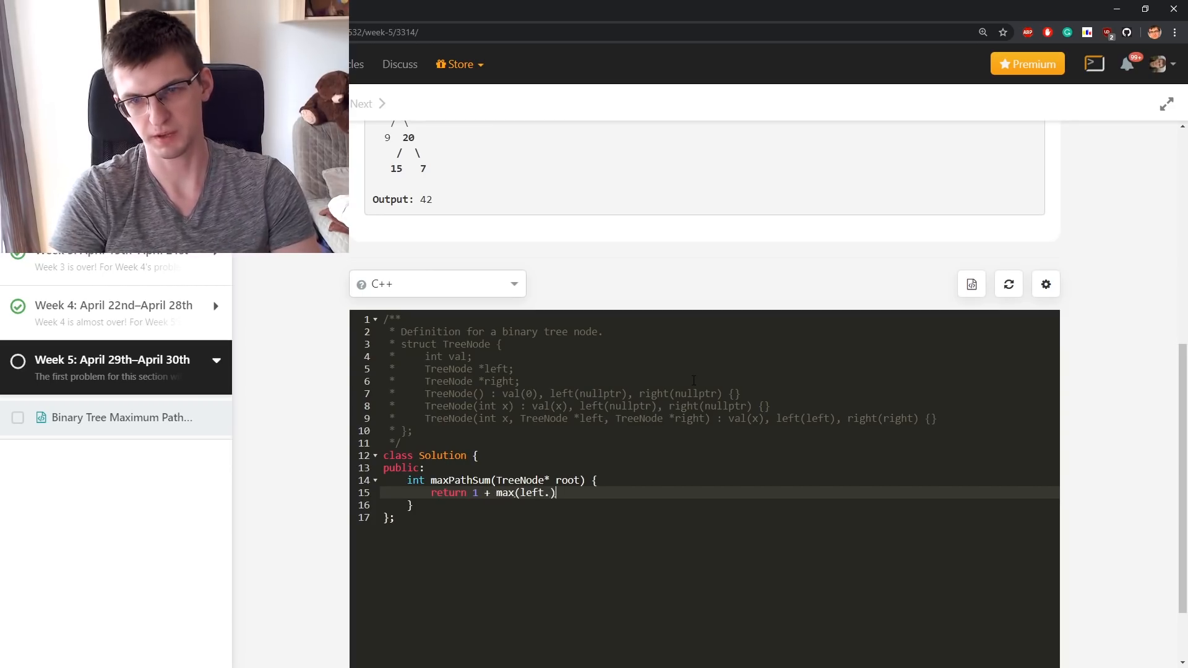
key(Backspace)
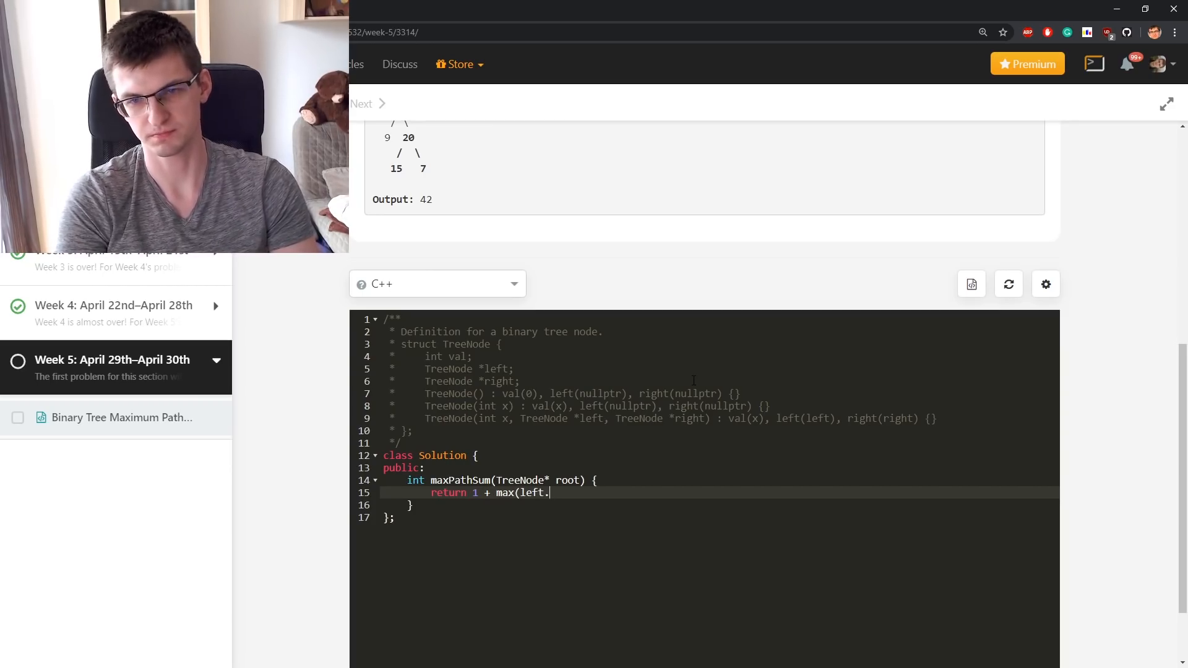
text(f)
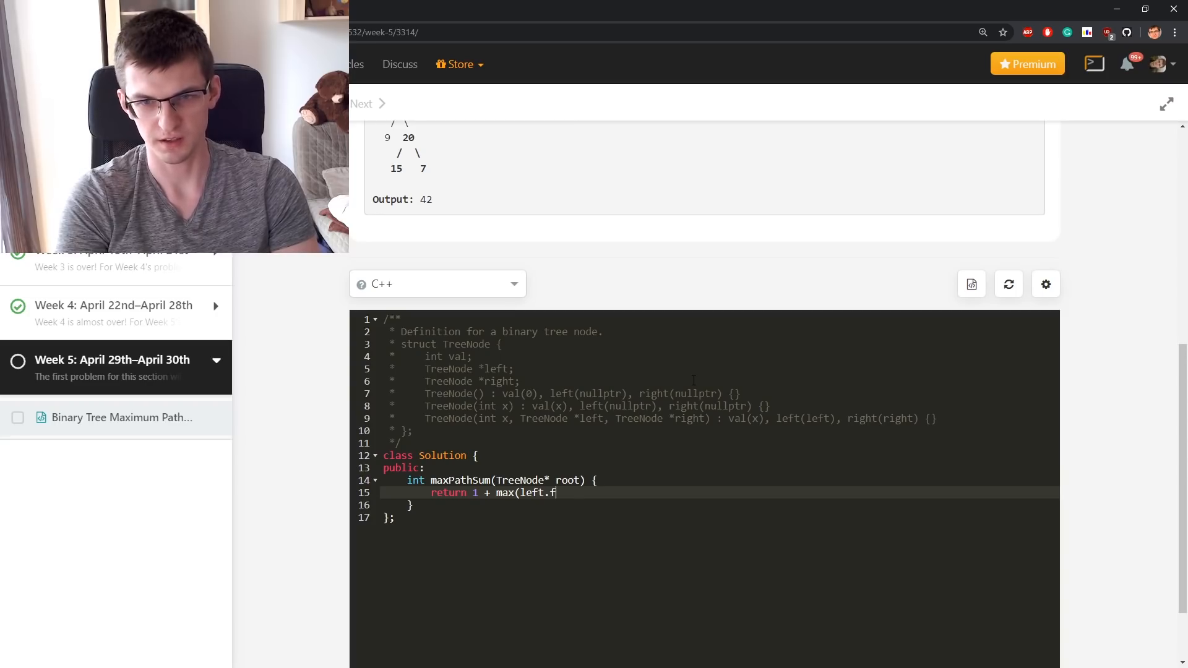
text(())
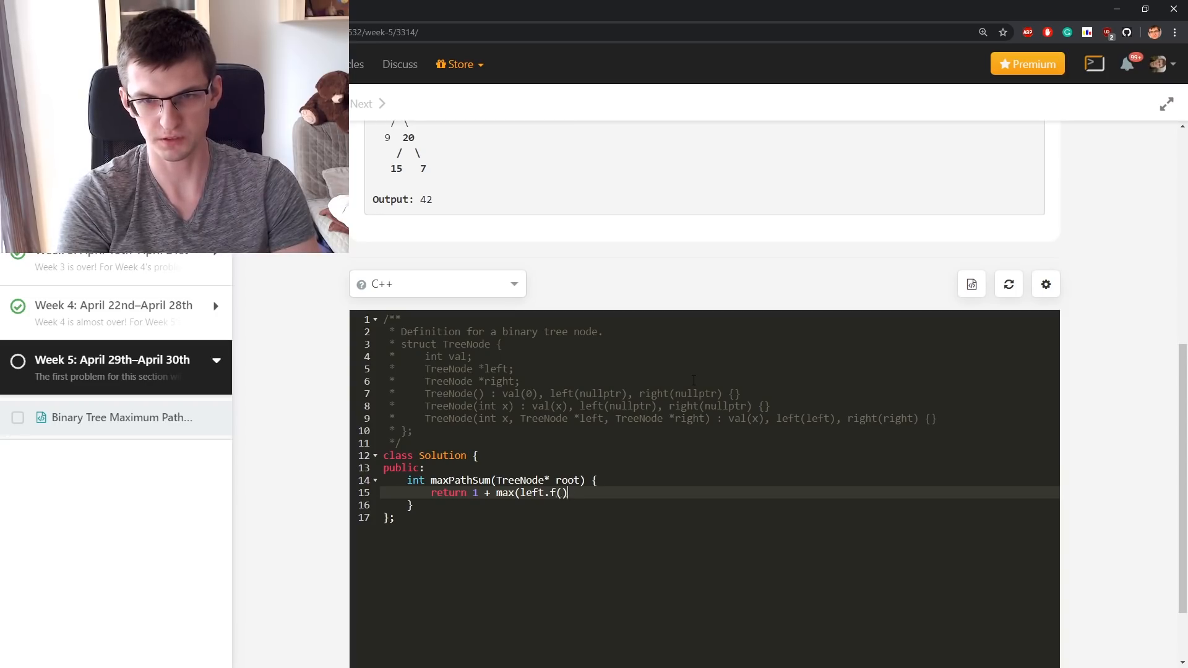
text(f(left))
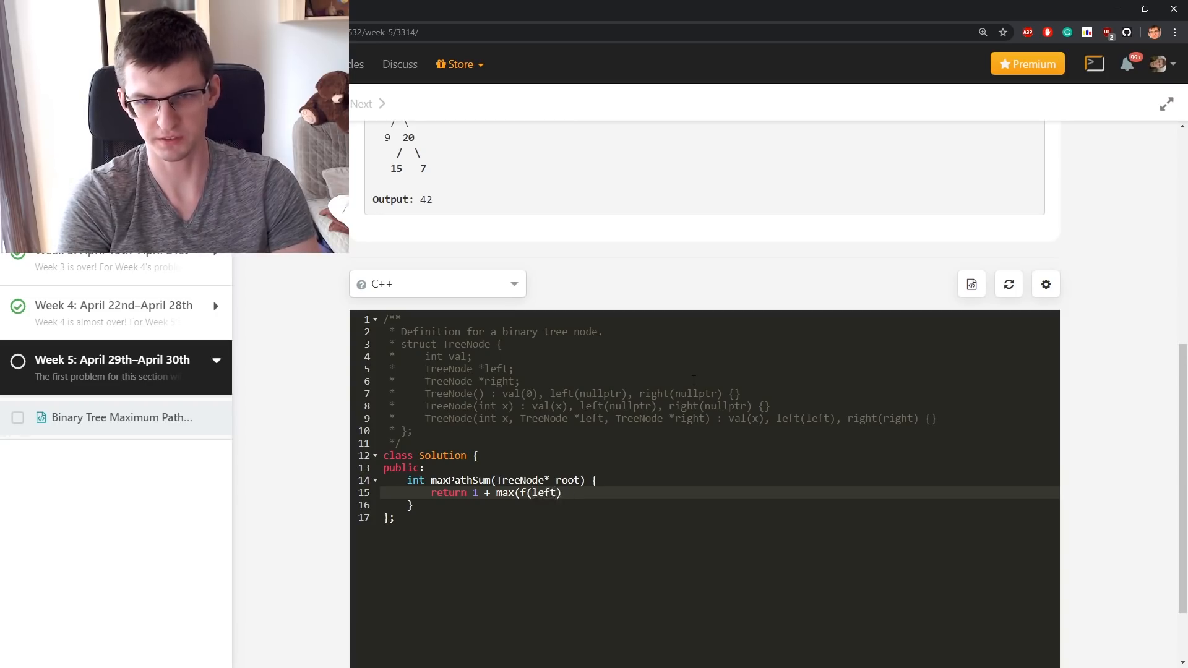
text(, f(rgi)
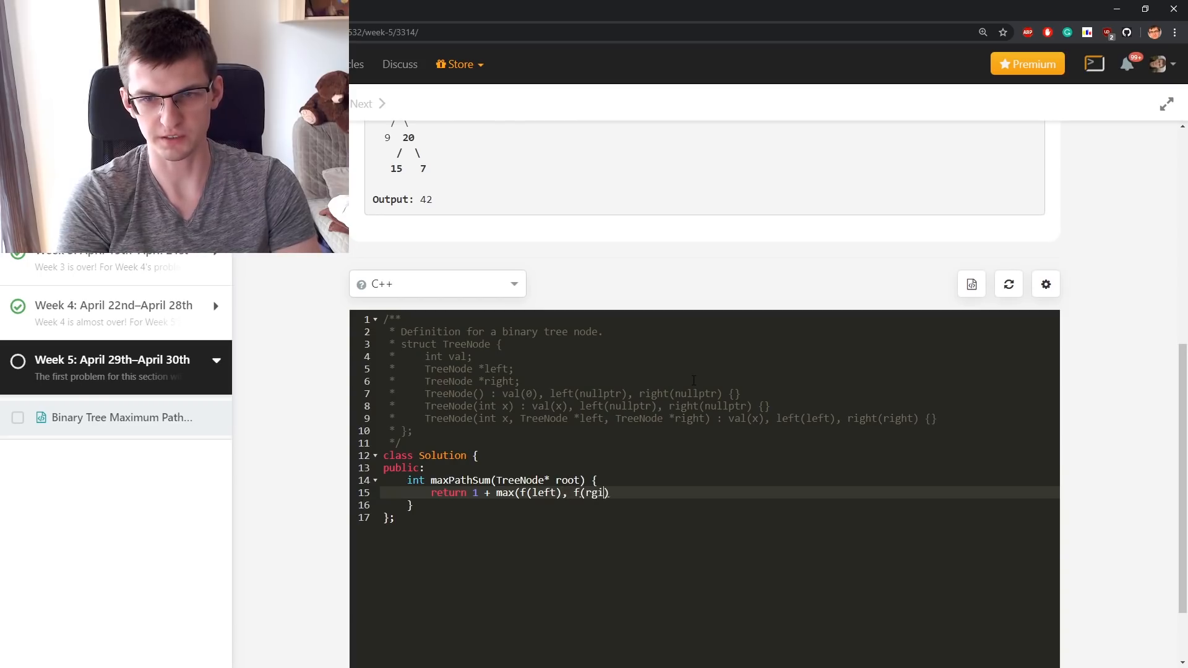
text(ht));)
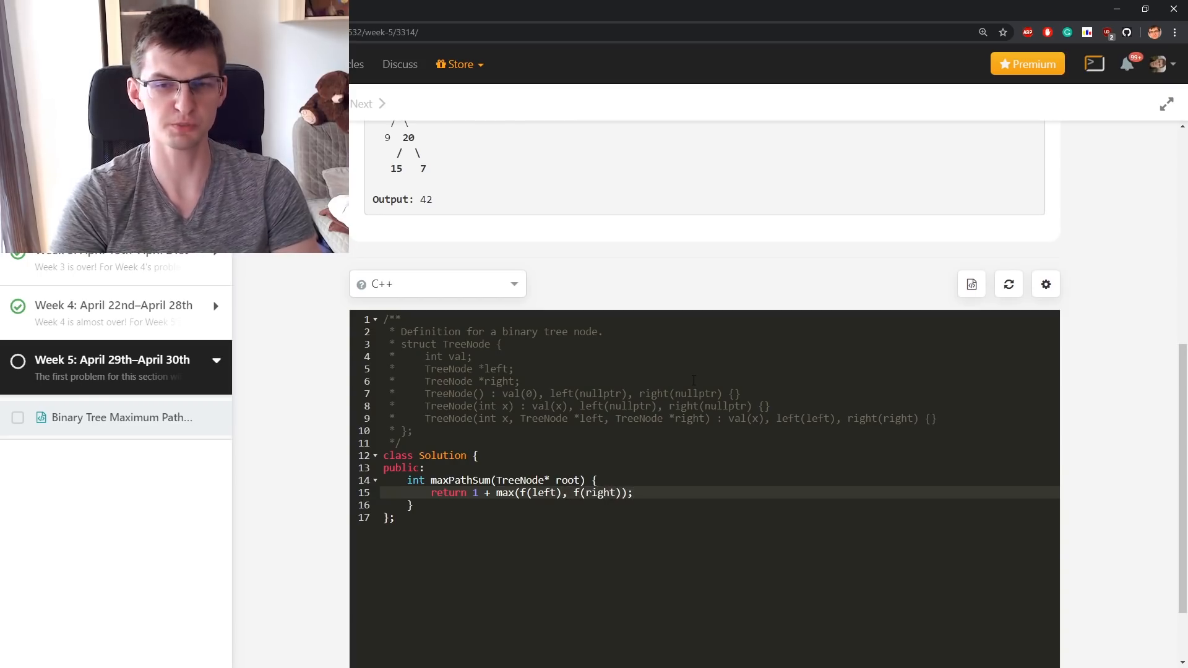
Step: Insert an empty line above the return in maxPathSum and glance back at Example 2
key(Enter)
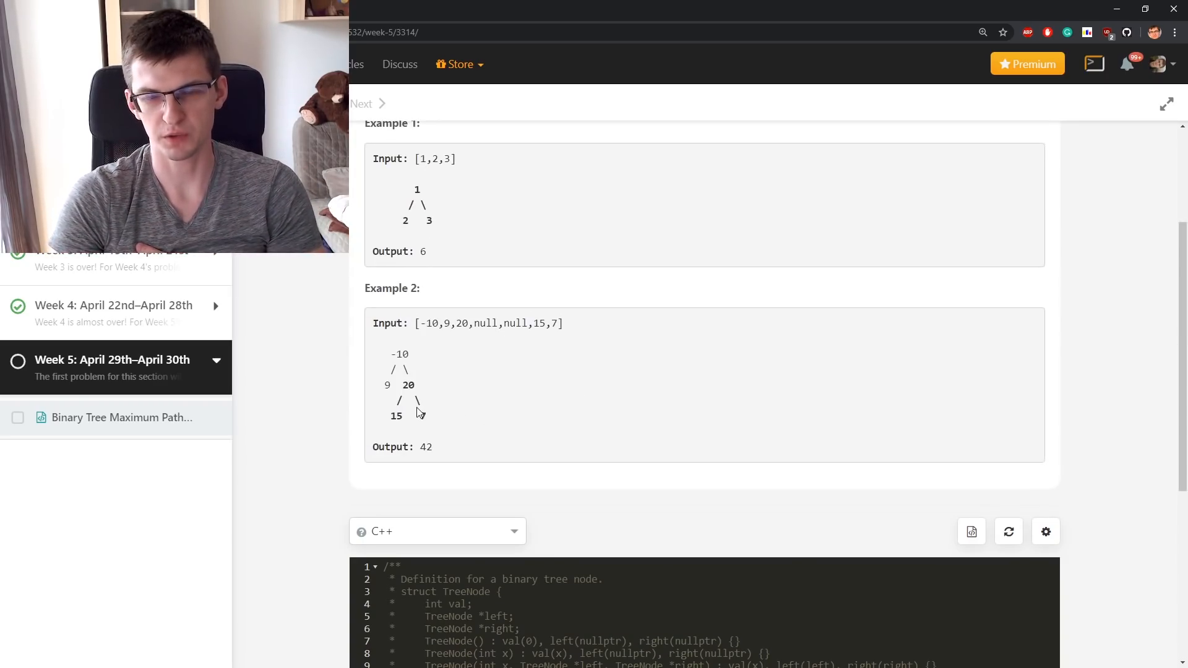
scroll(down, 3)
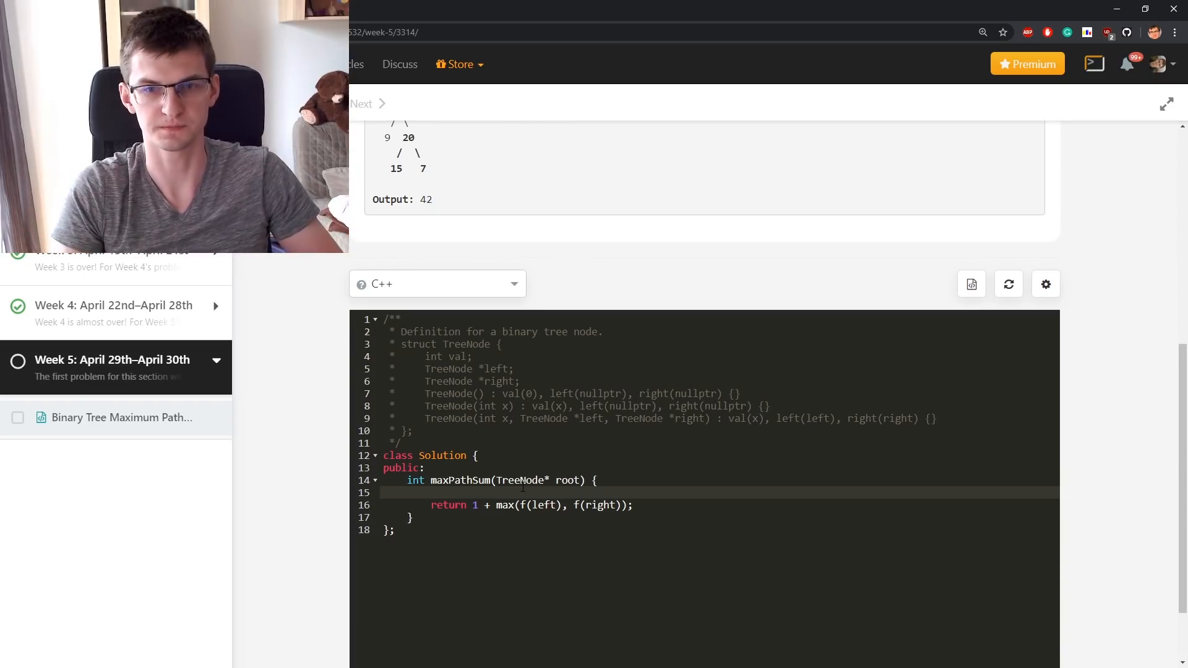
Step: Add a pair<int,int> dfs(TreeNode* root) helper that returns {0, 0} when root is NULL
key(Enter)
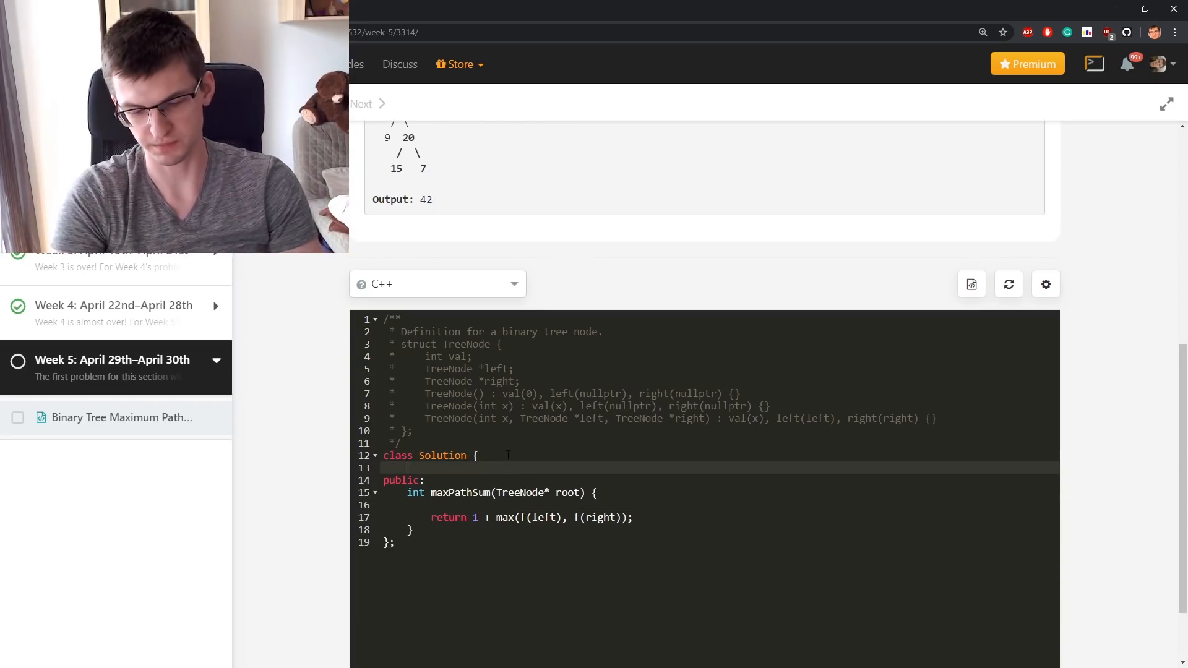
text(pair<)
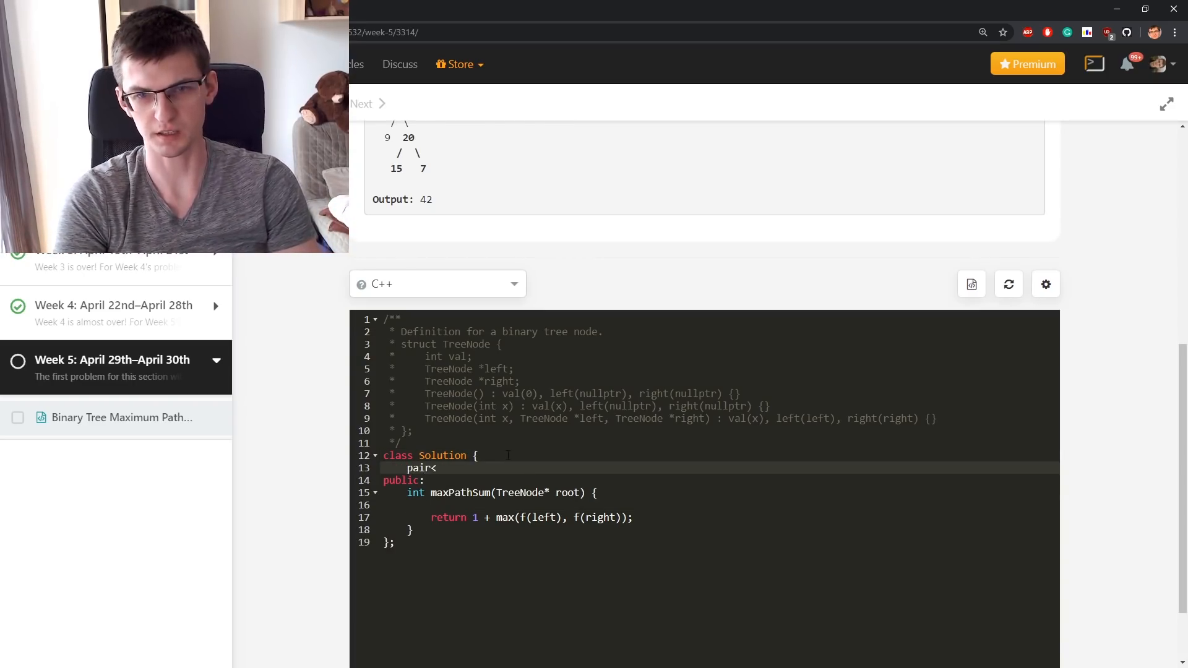
text(int,int>)
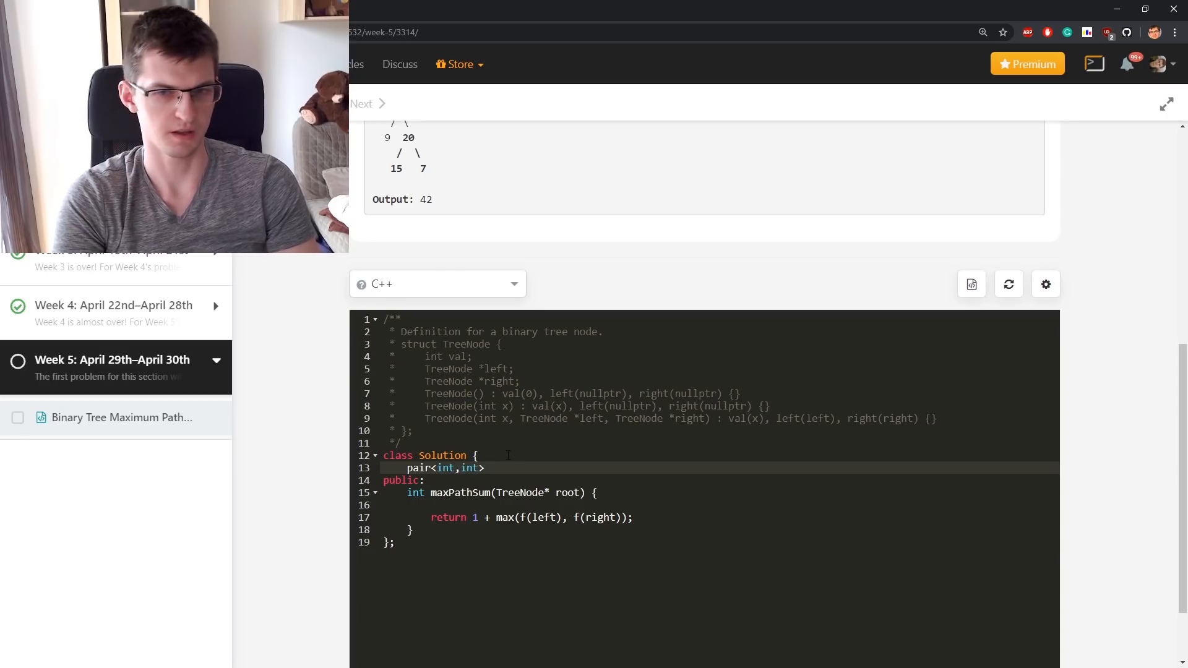
text(dp)
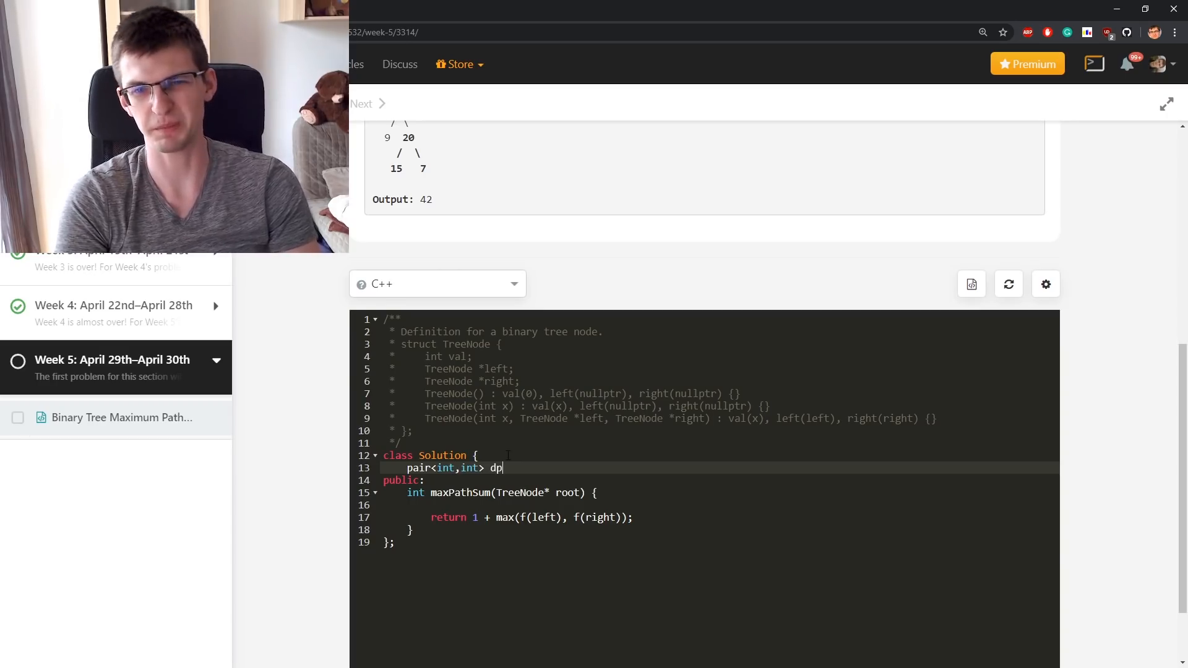
text(fs)
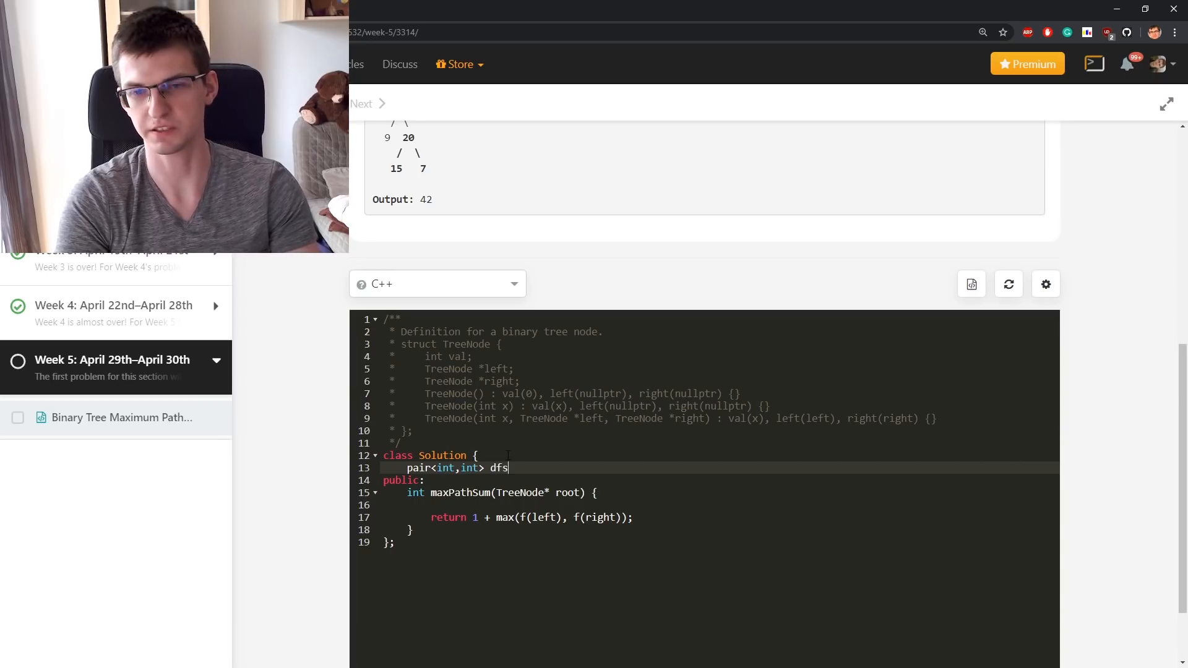
text((TreeNode* root) {)
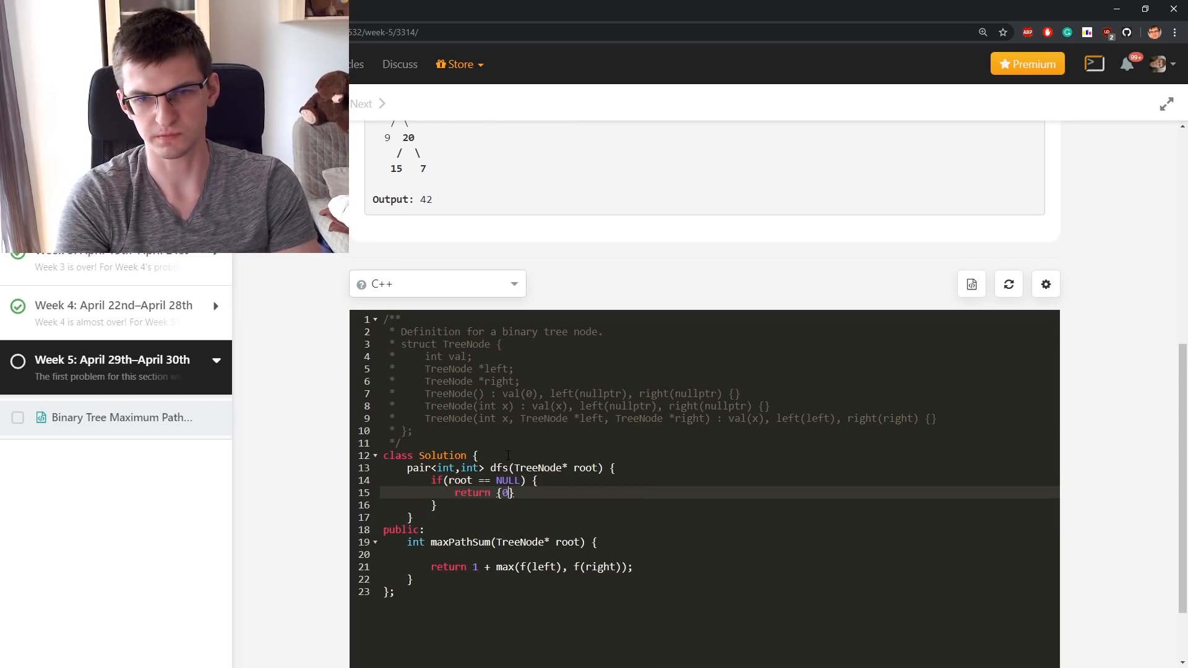
text(, 0};)
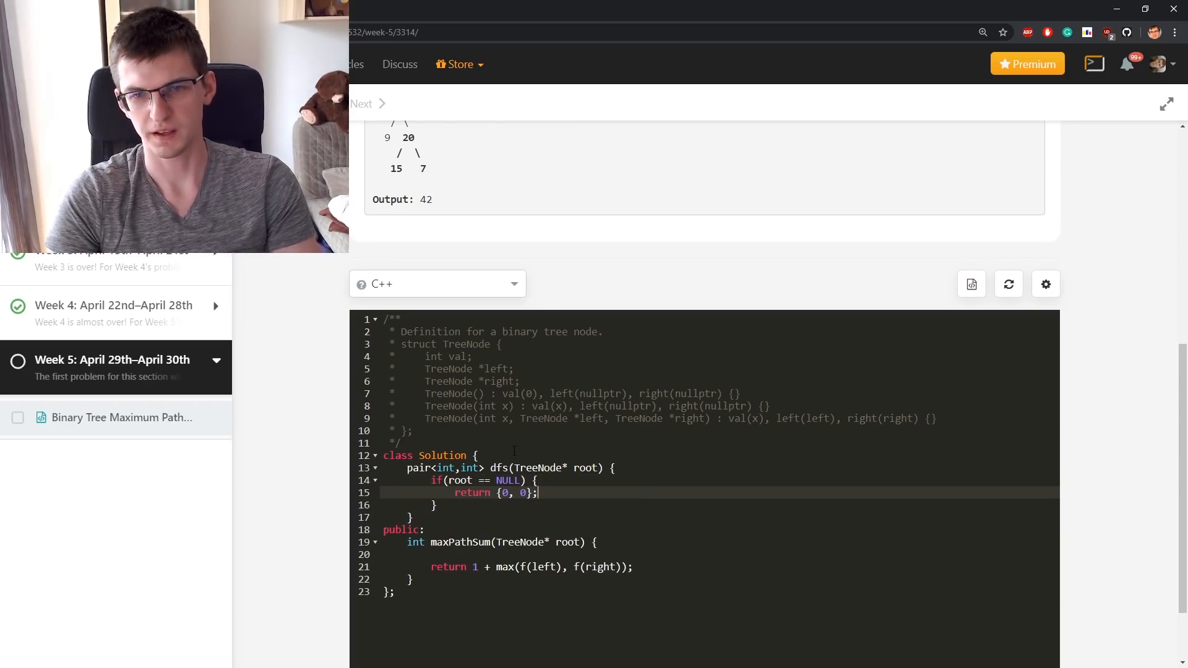
scroll(up, 3)
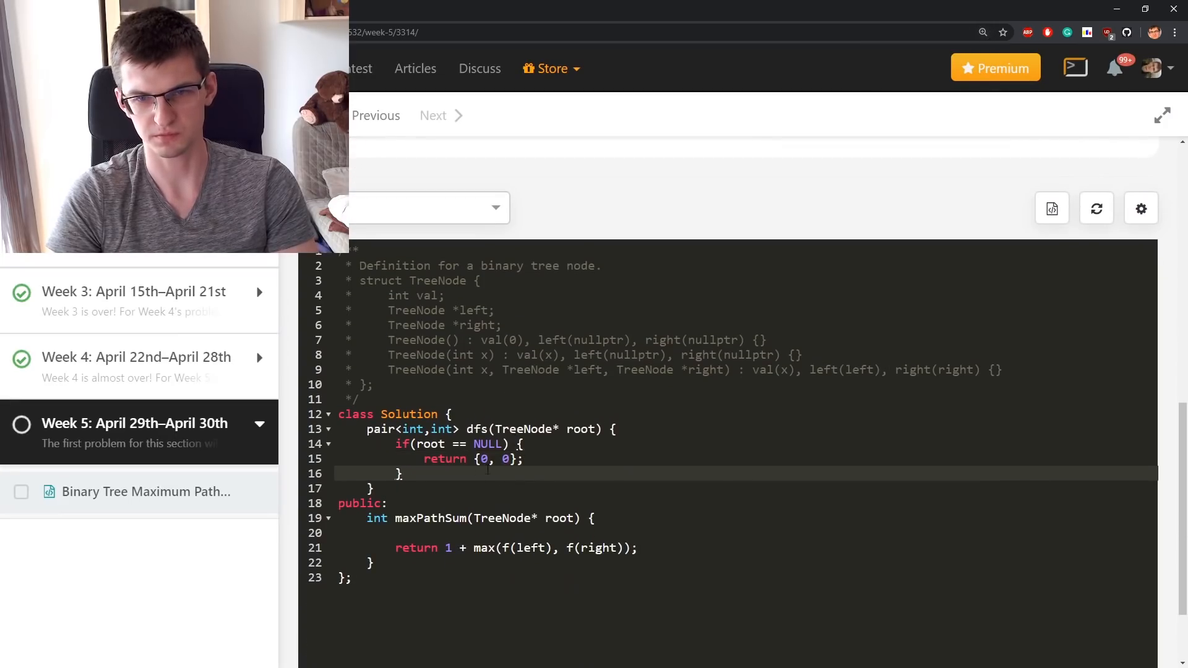
Step: Change dfs to return int and leave an empty line for its body after the null check
key(enter)
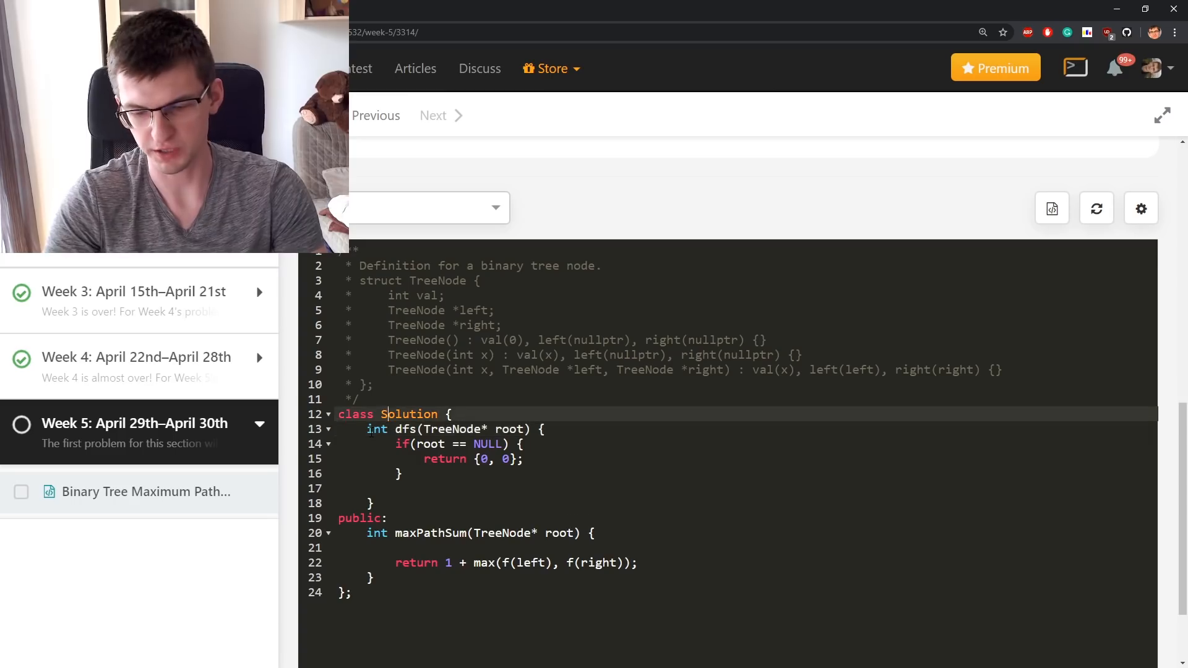
Step: Comment dfs as 'max path going down' and recurse: int x = dfs(root.left), int y = dfs(root.right)
text(// max pa)
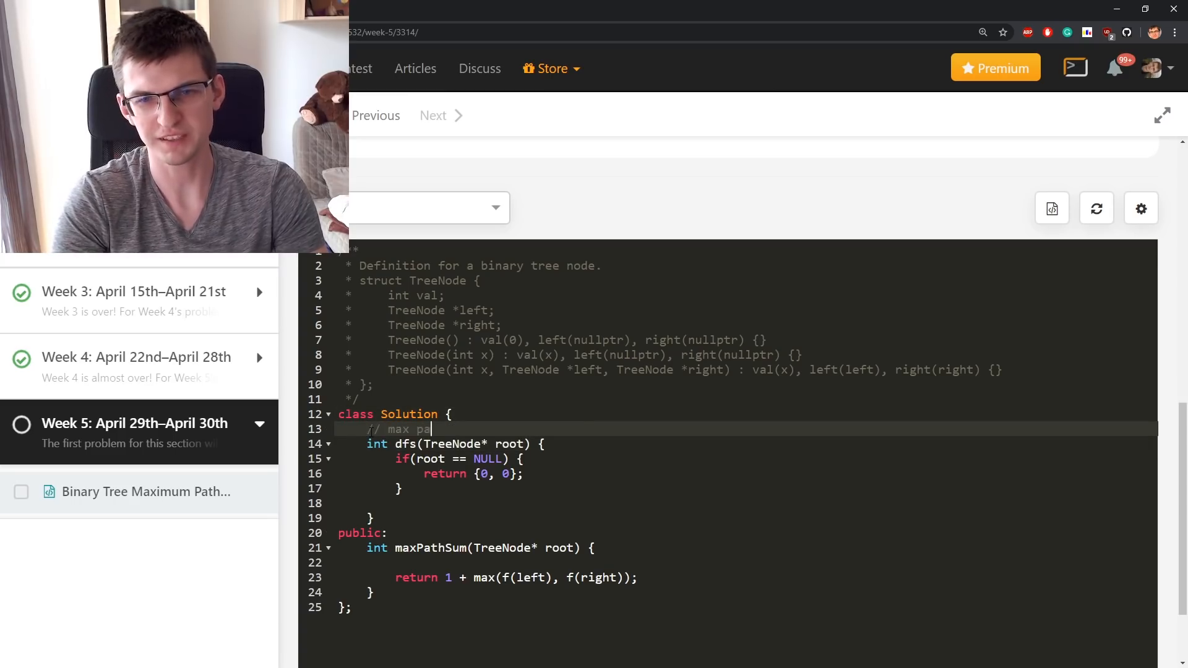
text(path going down)
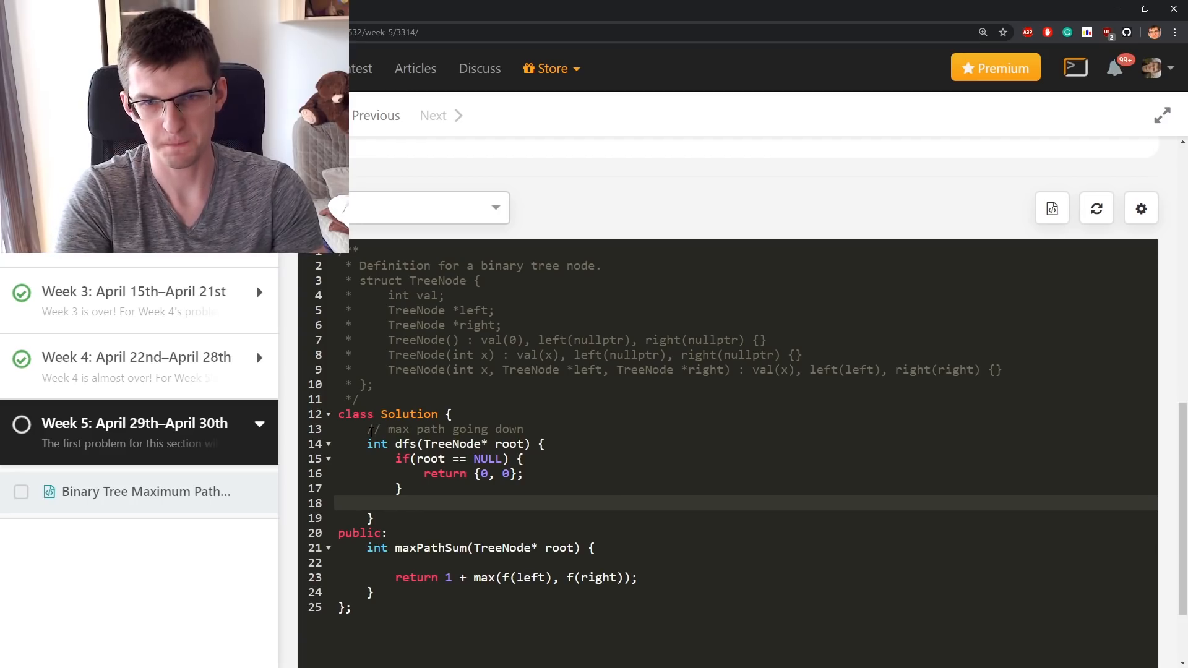
click(396, 504)
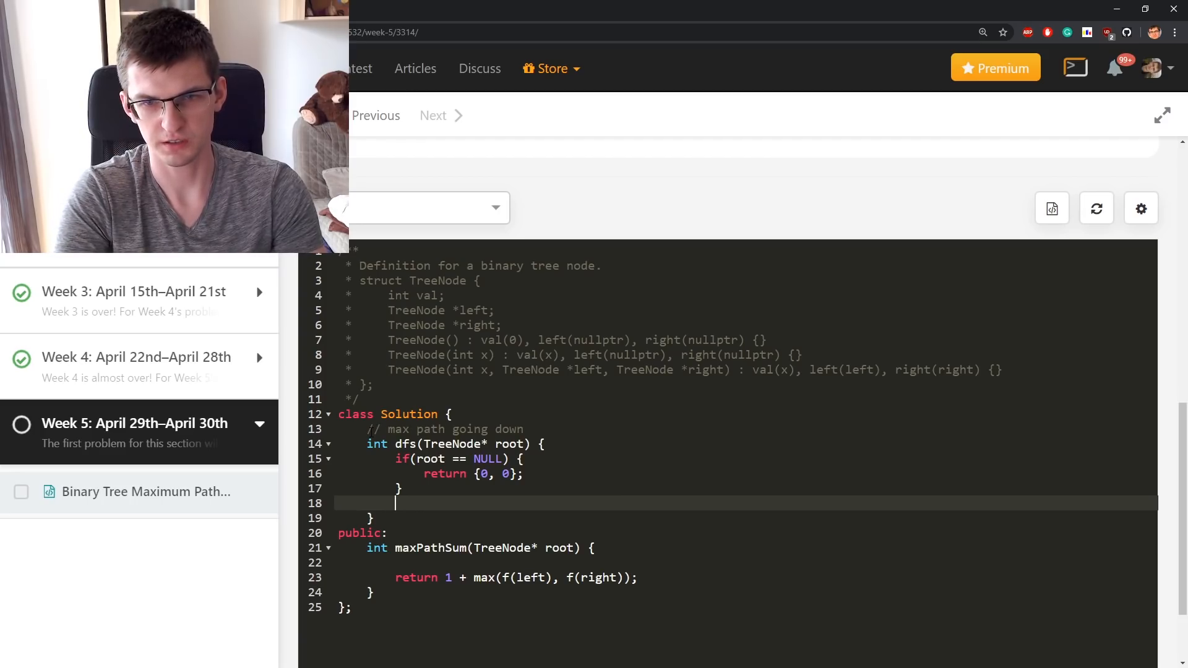
text(dfs())
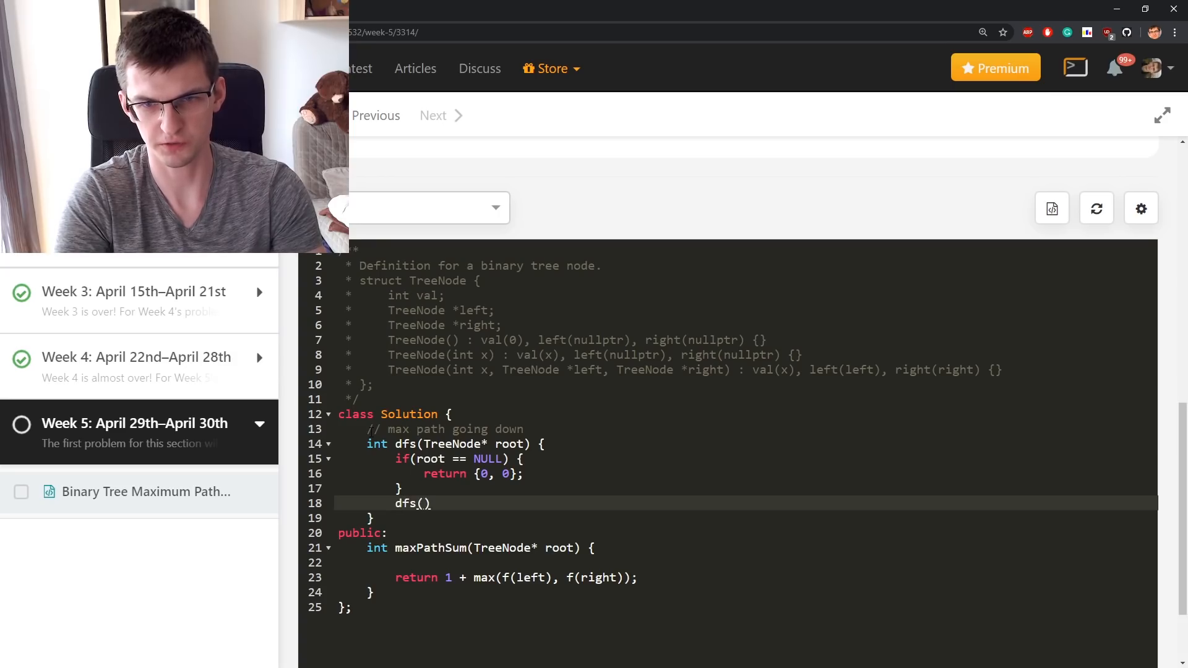
text(root.left)
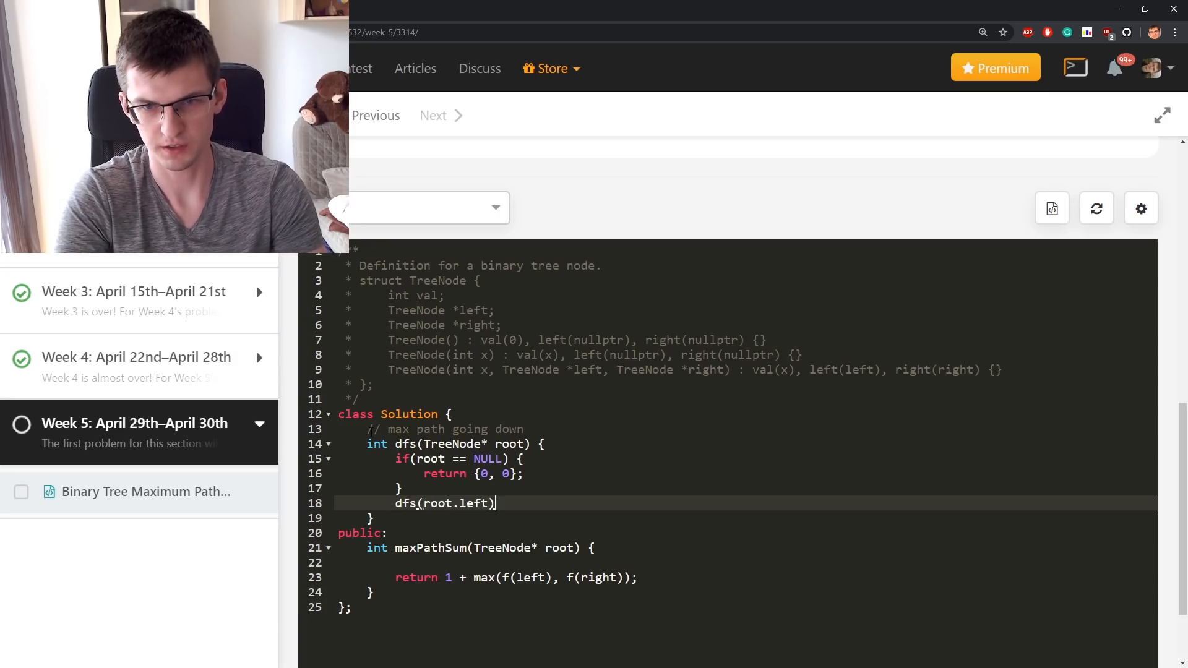
text(int x =)
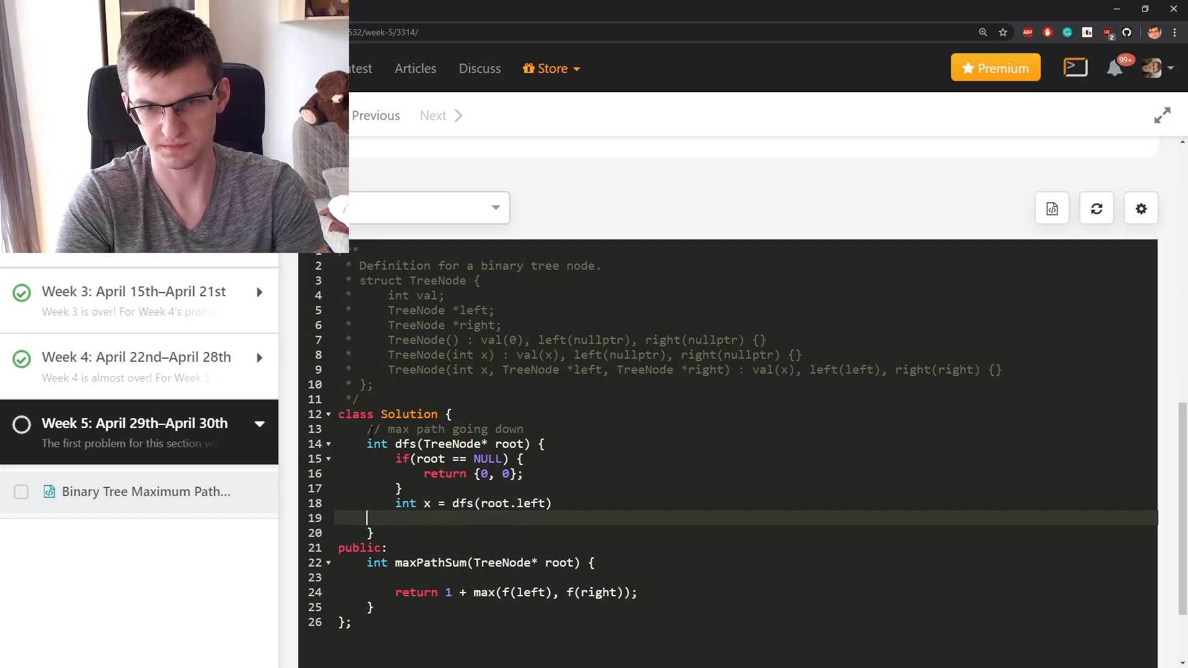
text(int y)
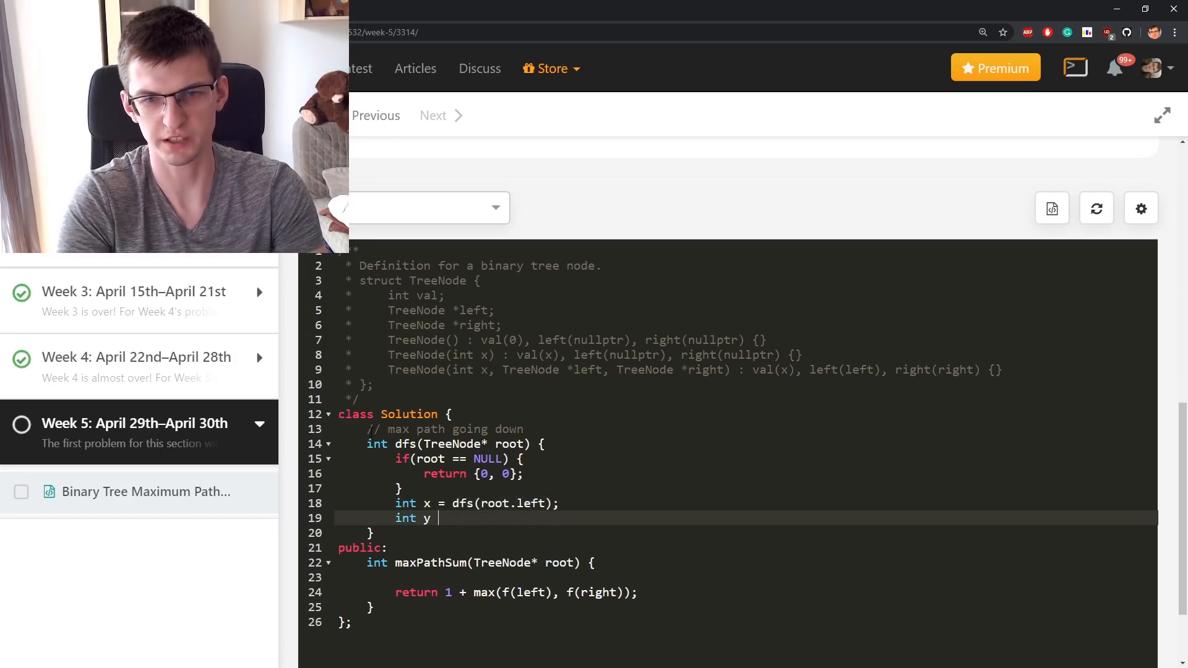
text(= d)
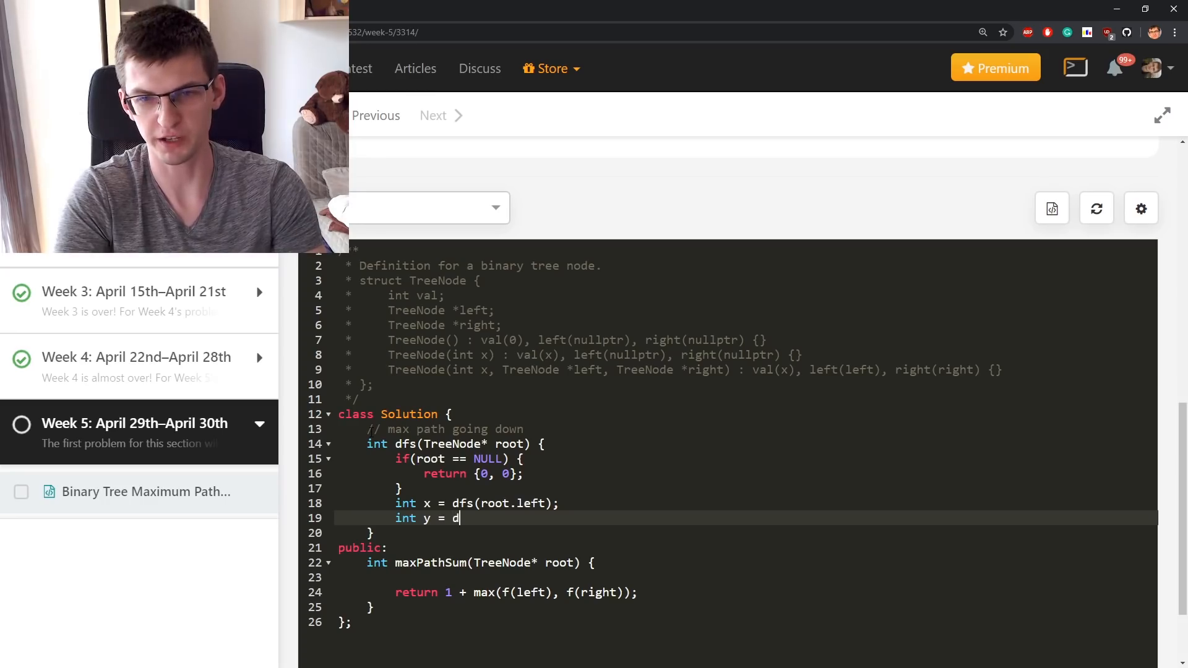
text(fs(root.right);)
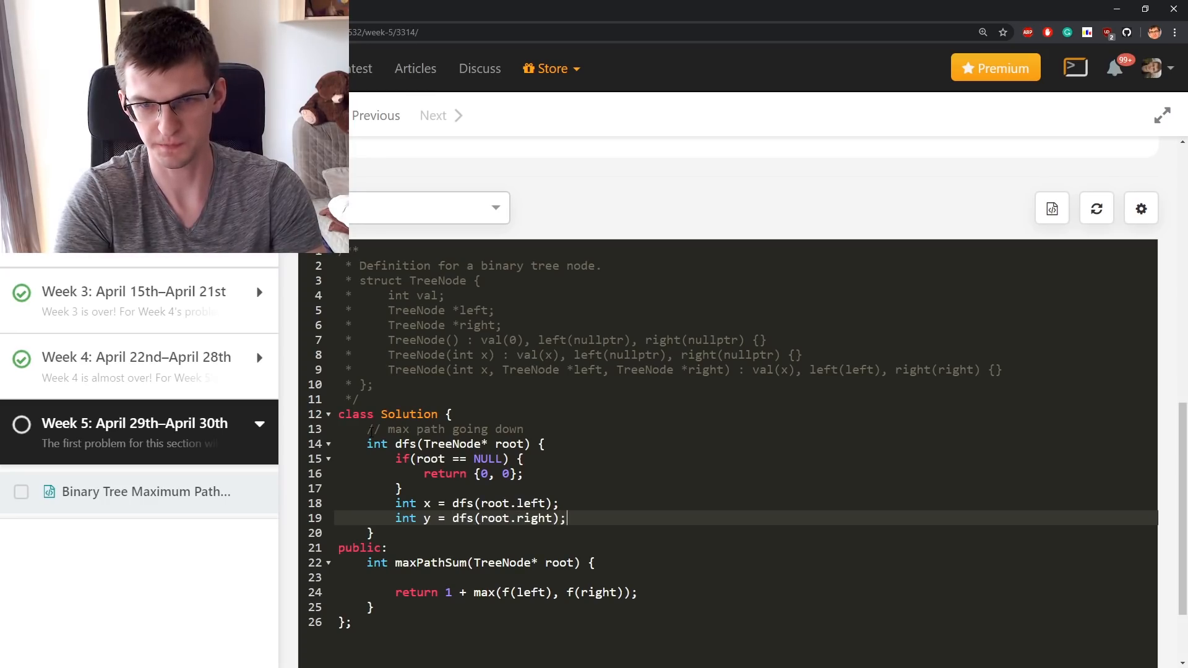
Step: Update answer with x + y + root.value, return root.value + max(x, y), and return 0 for null
key(enter)
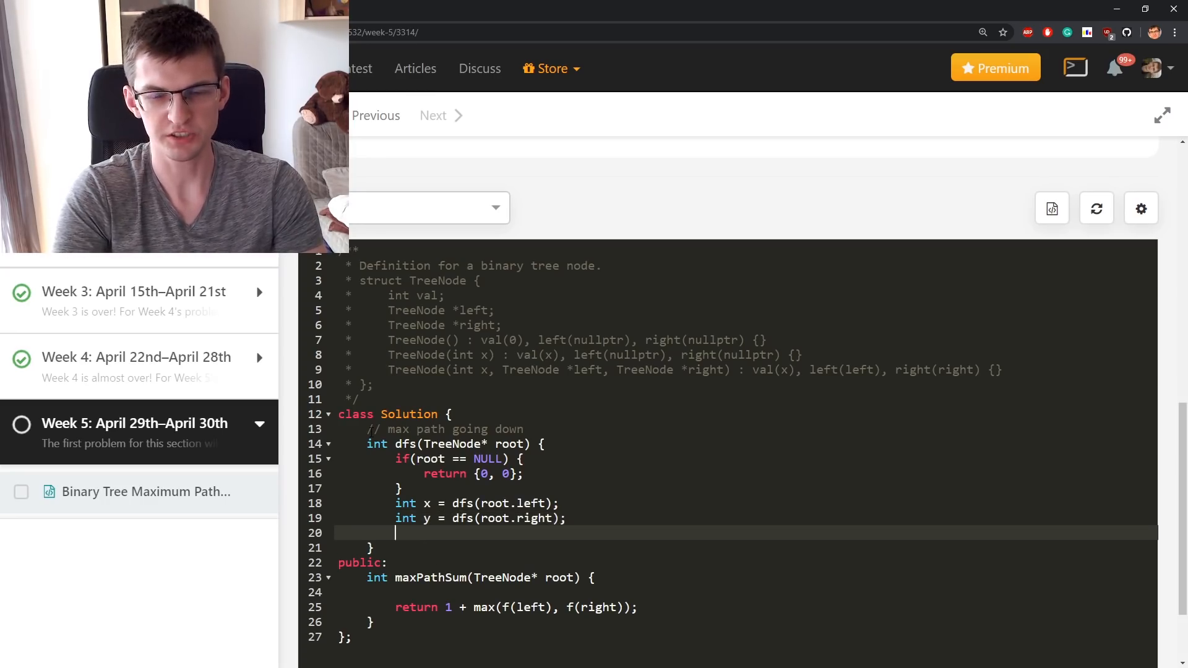
text(x + y + root.value;)
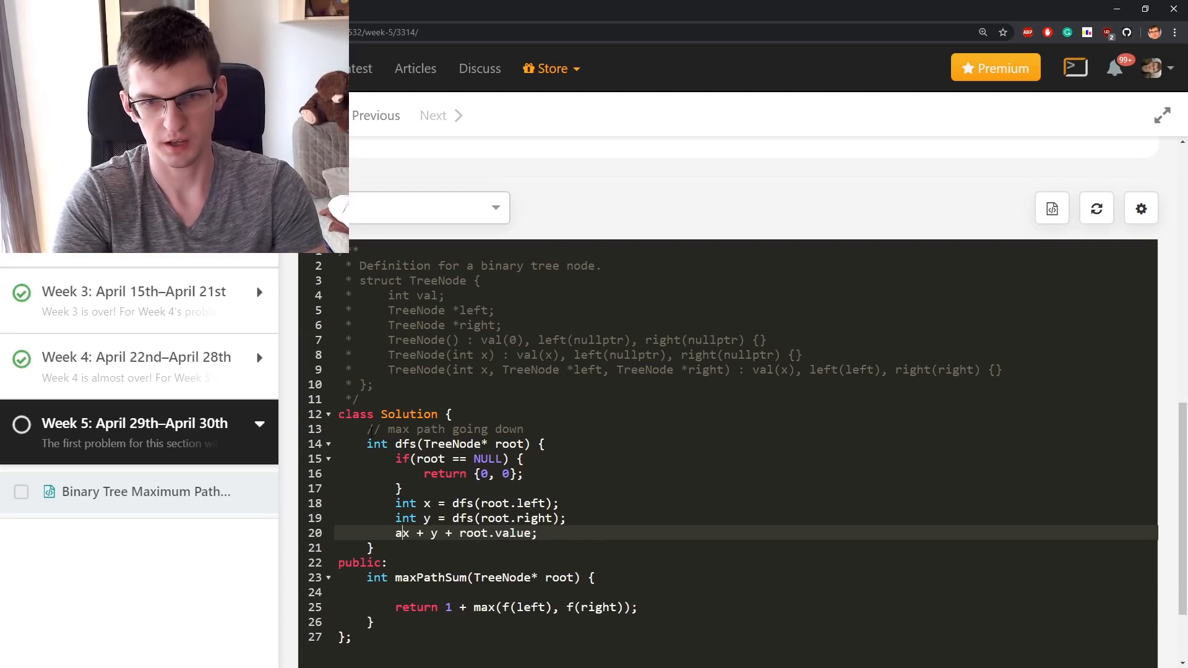
text(answer = ans)
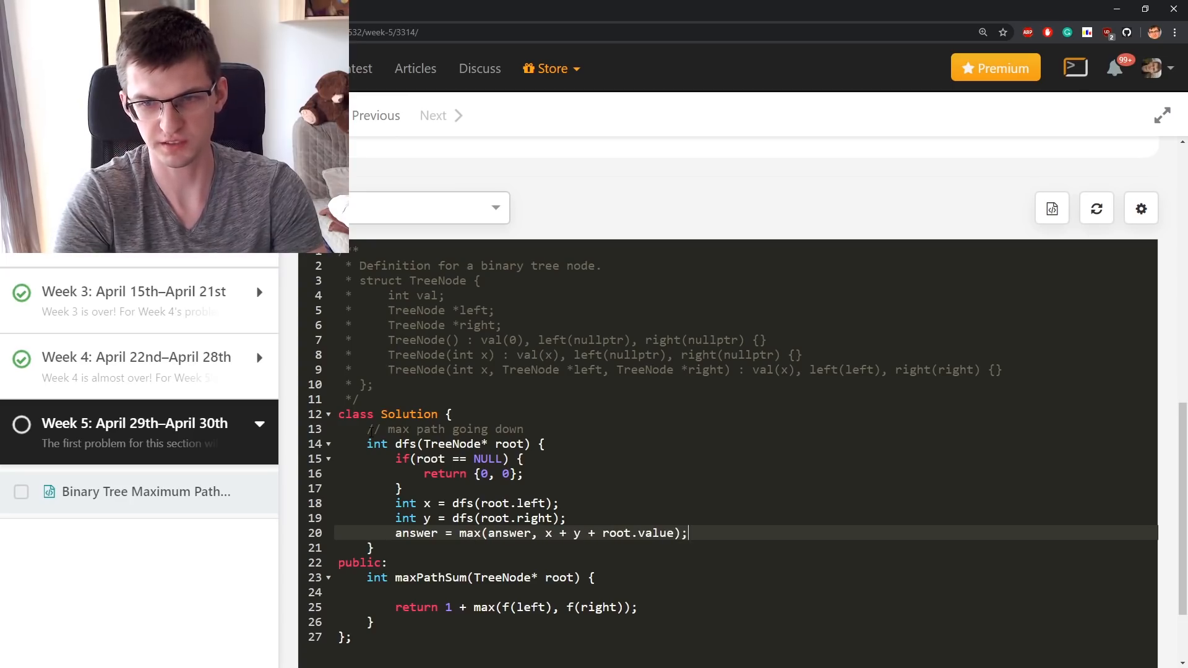
text(return root.value)
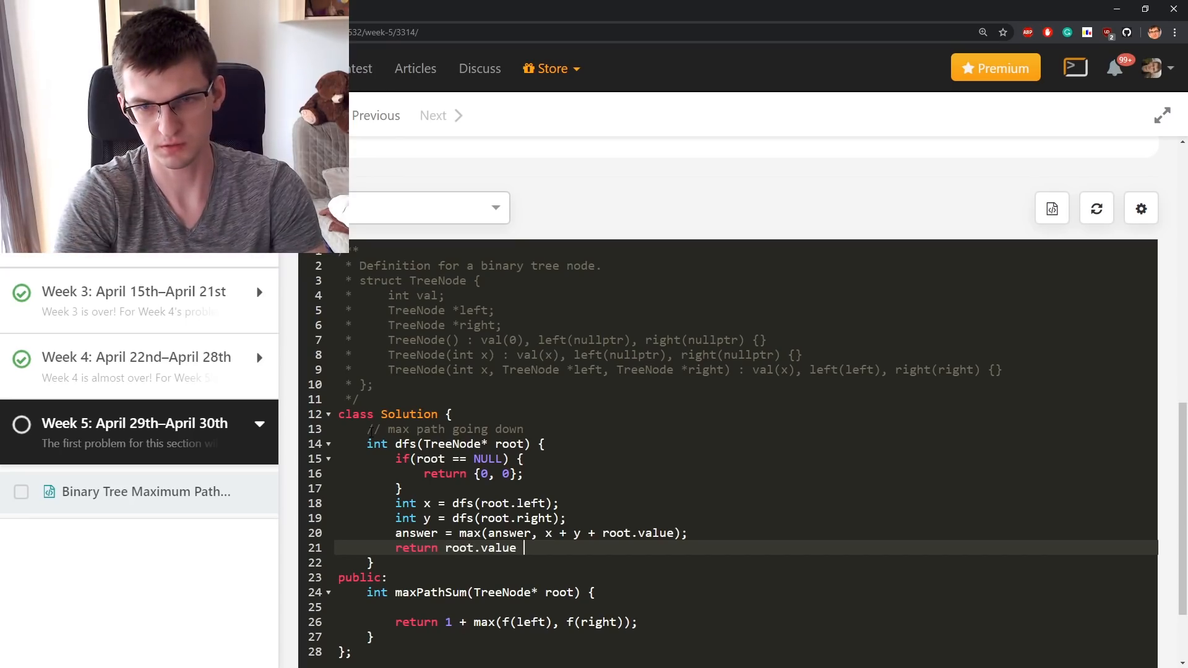
text(+ max(x,)
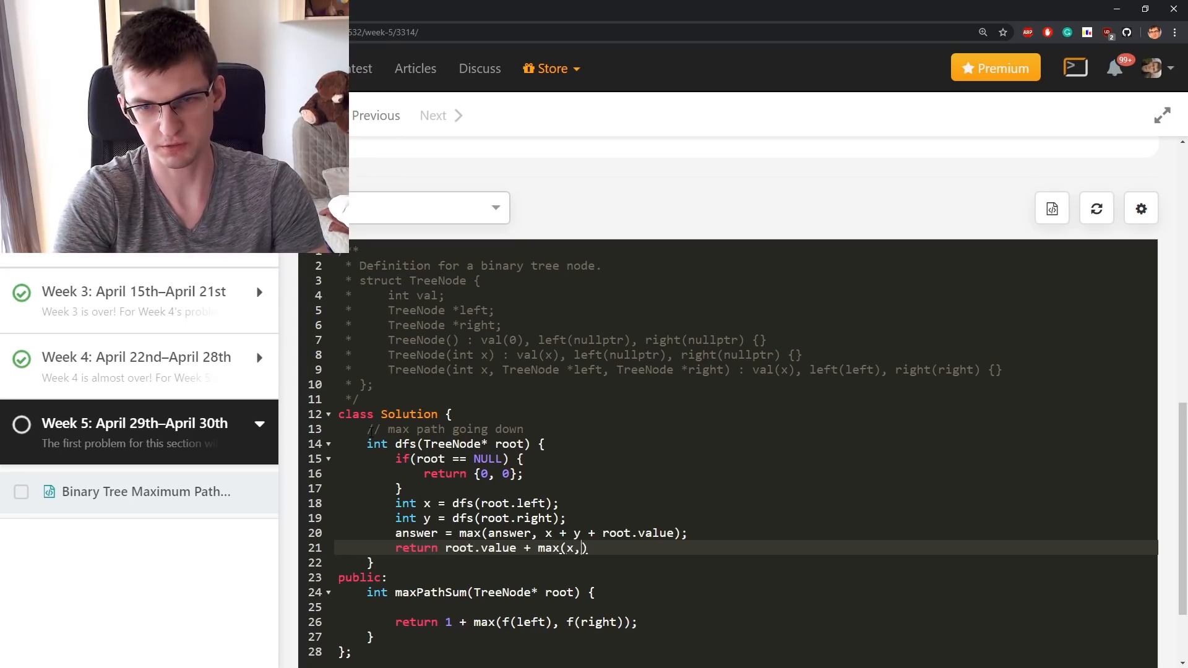
text(y);)
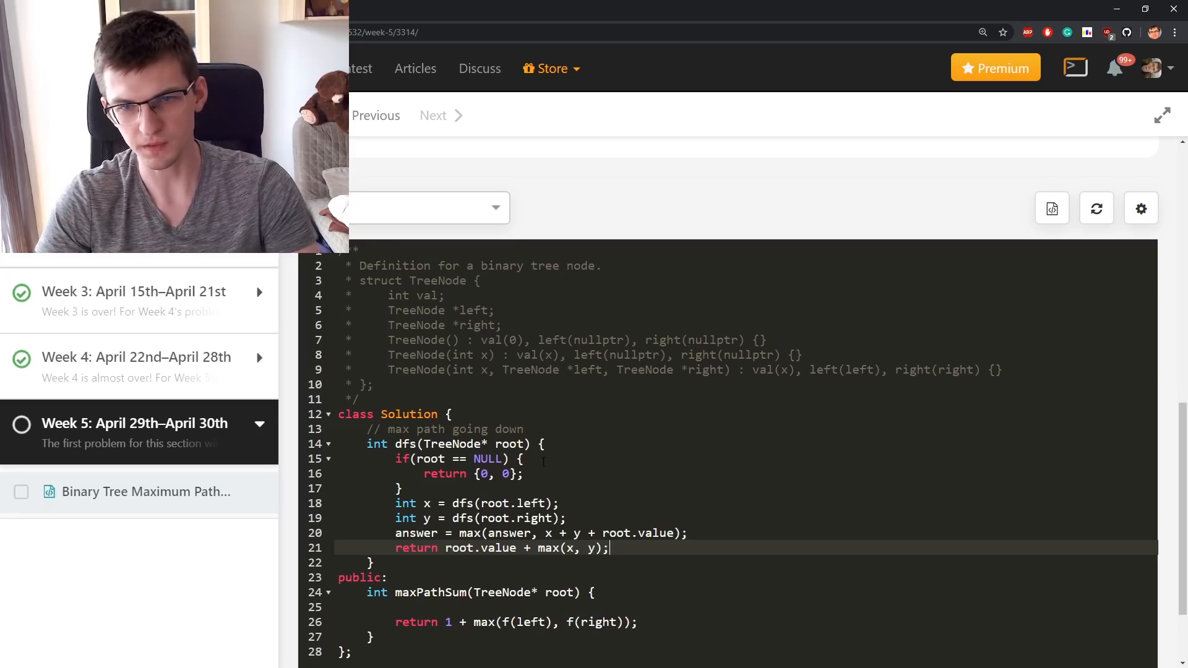
text(0)
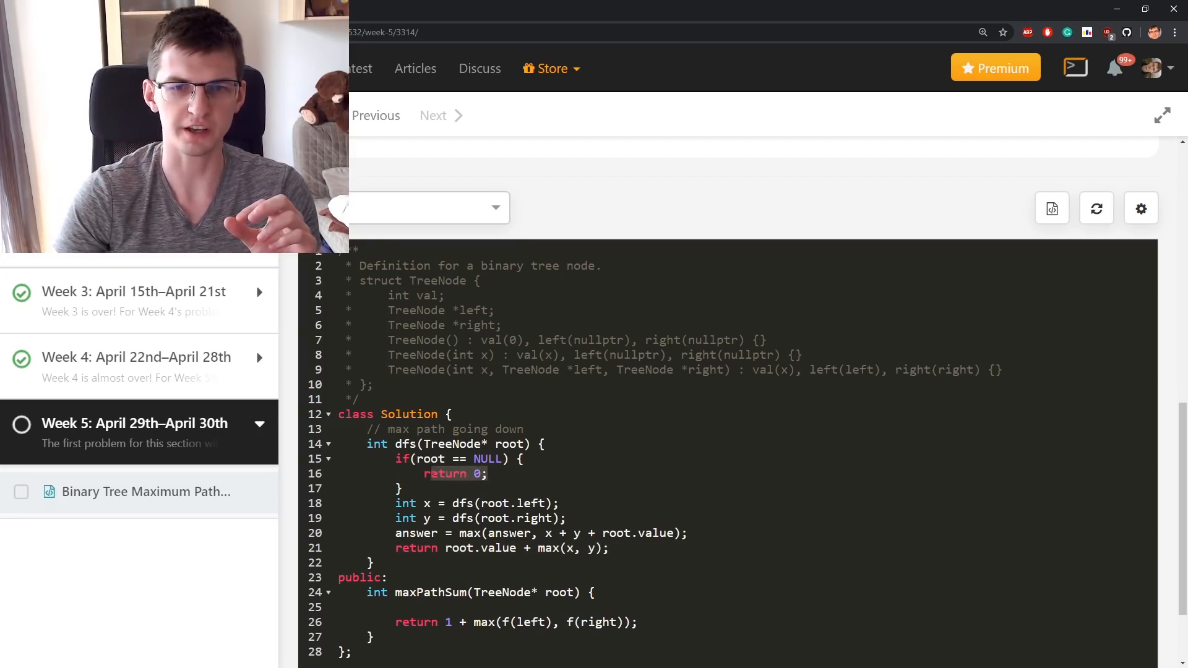
scroll(up, 3)
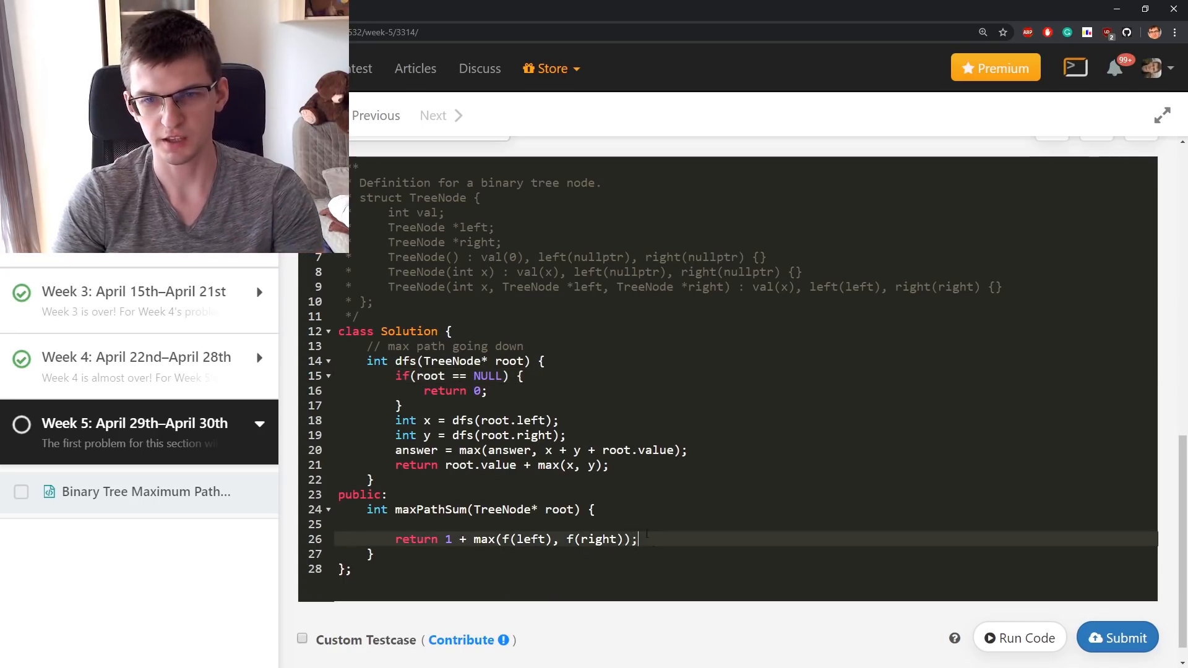
Step: Declare int answer; make maxPathSum set answer = INT_MIN, call dfs(root) and return answer
text(dfs(root);)
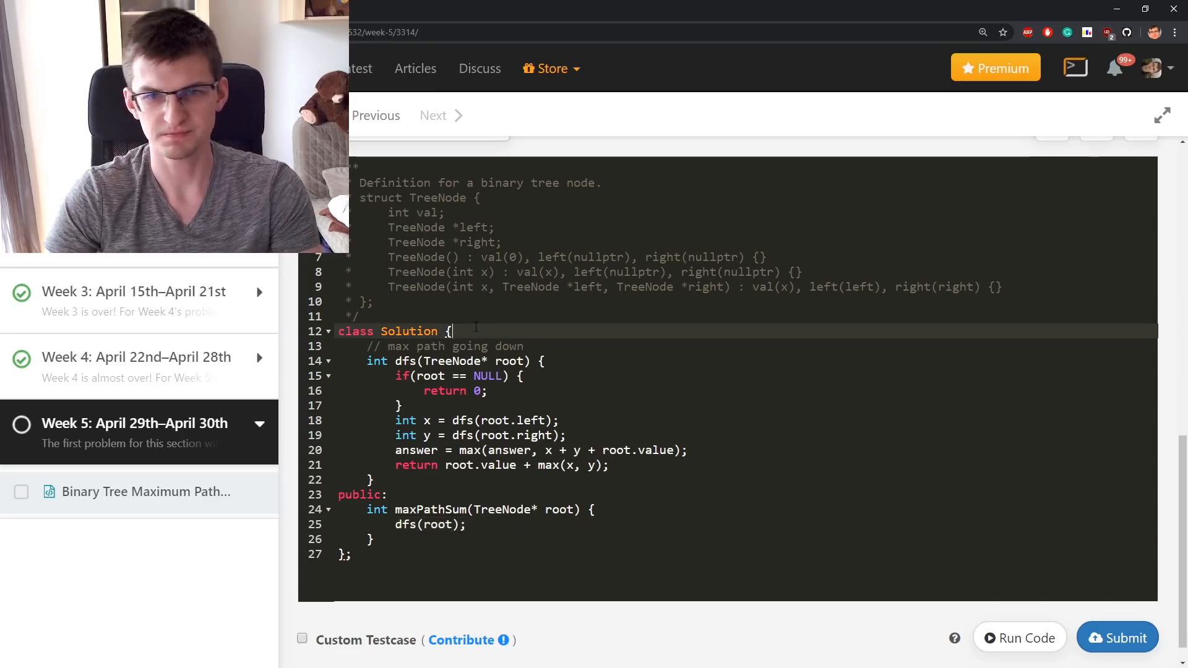
text(int answer;)
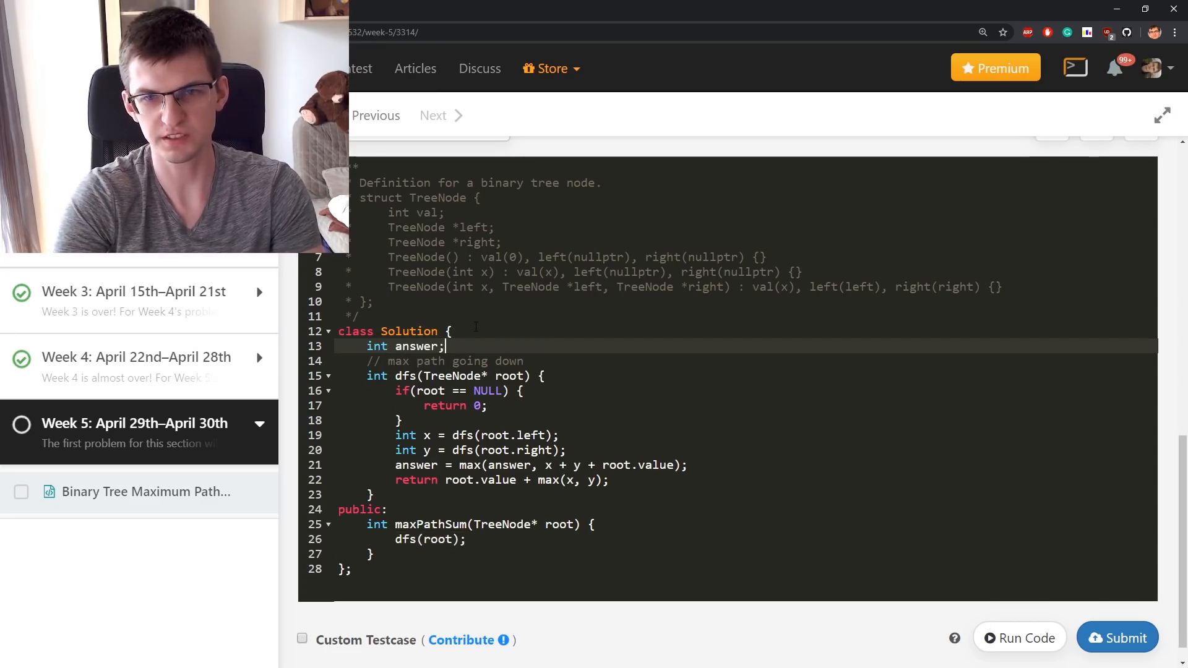
key(Enter)
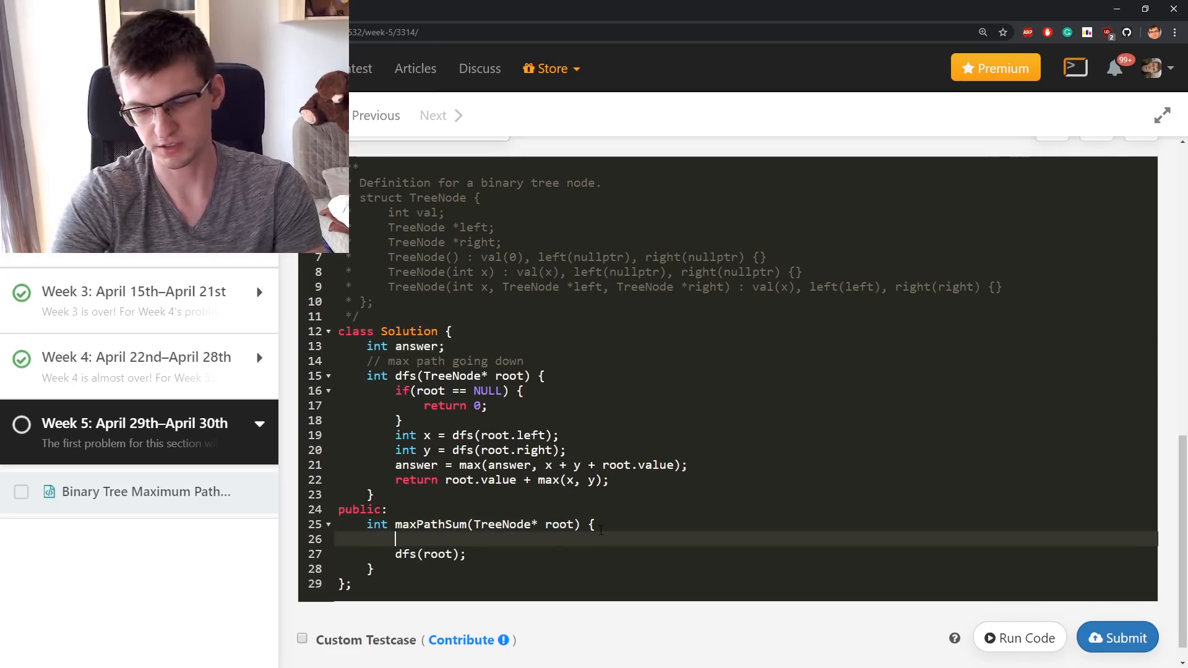
text(answer = INT_MIN;)
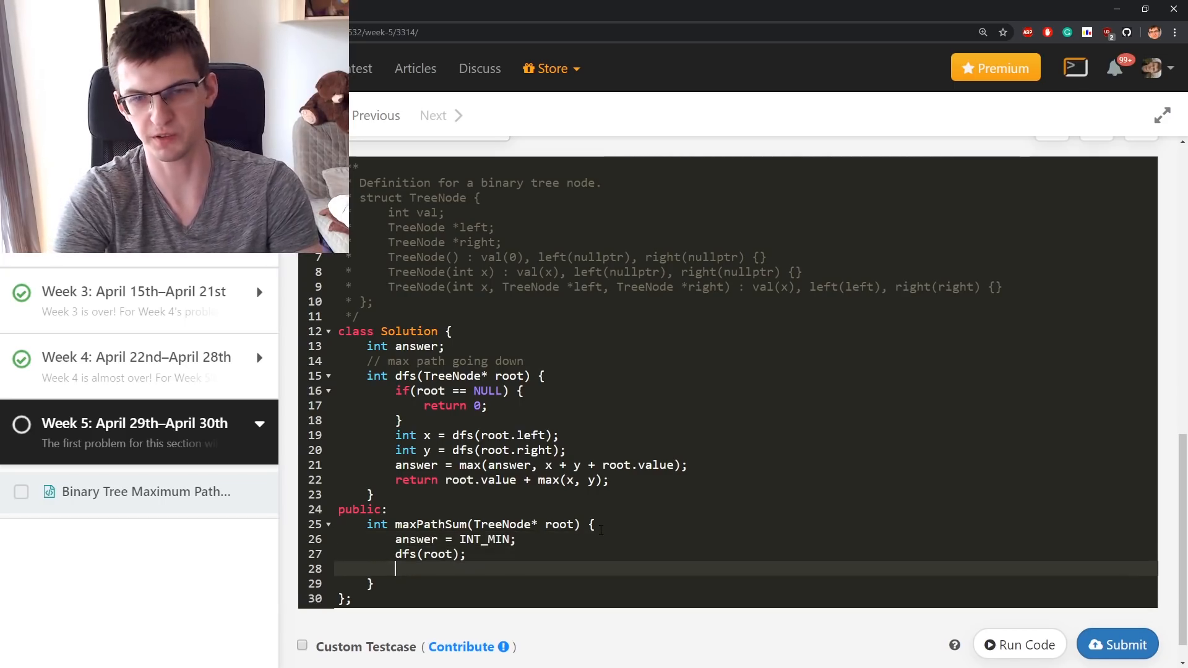
text(return answer;)
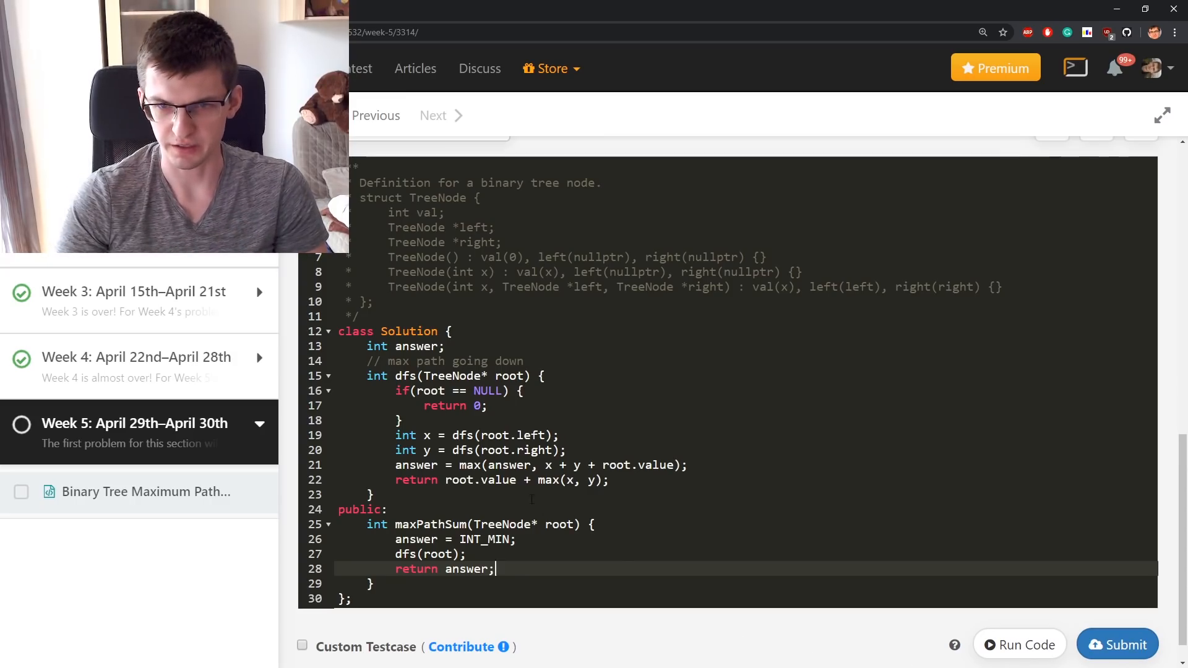
click(489, 406)
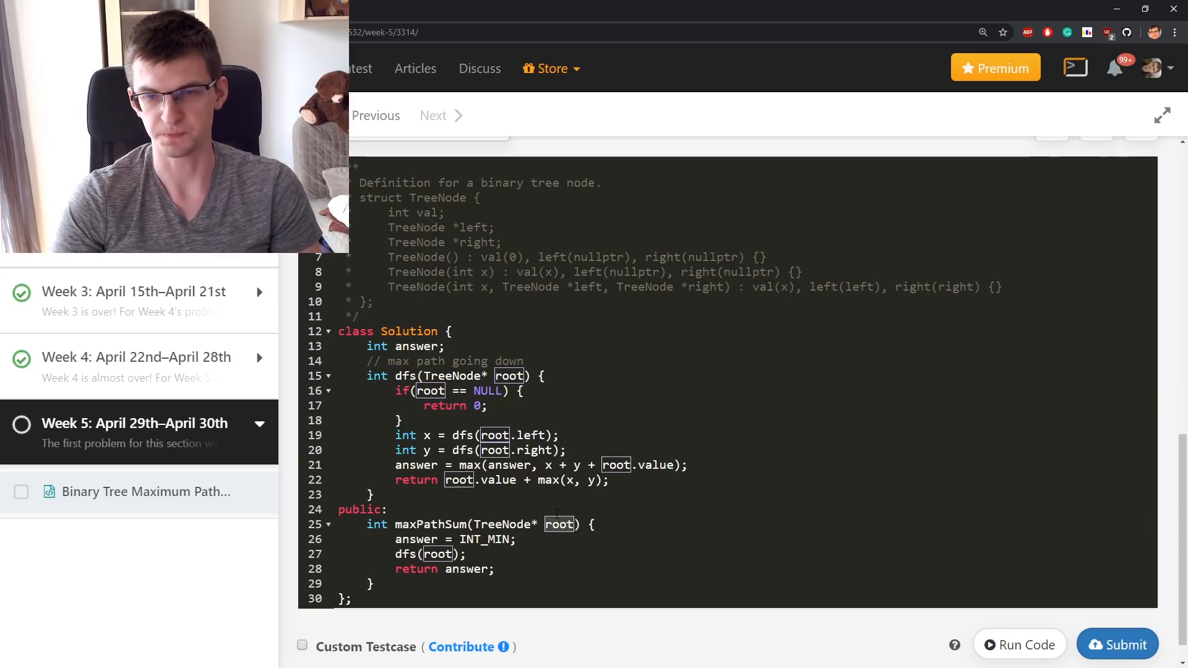
click(564, 538)
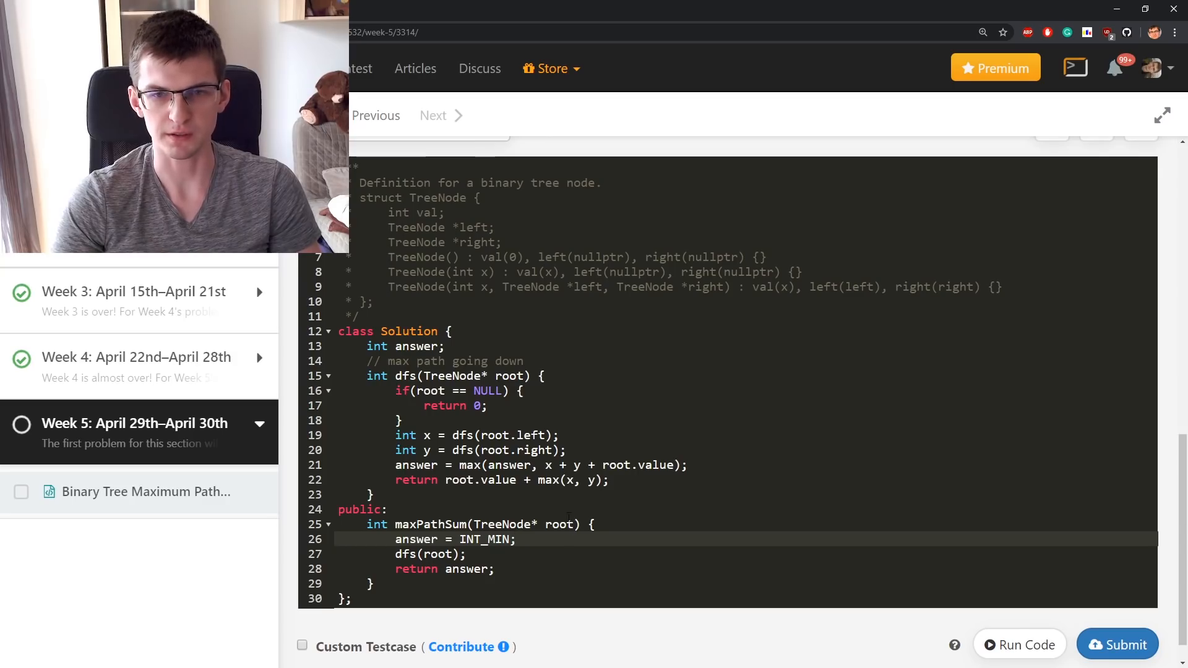
click(471, 450)
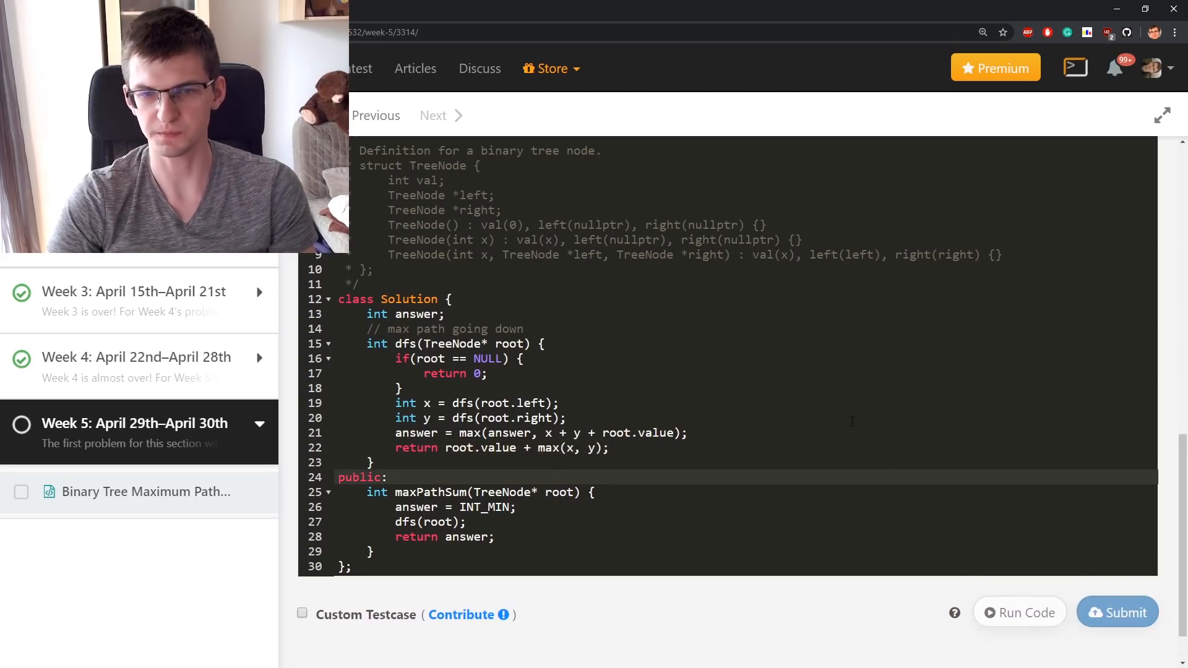
Step: Run the code, hit the compile error on root.left, and switch dfs to root-> accesses
click(1018, 613)
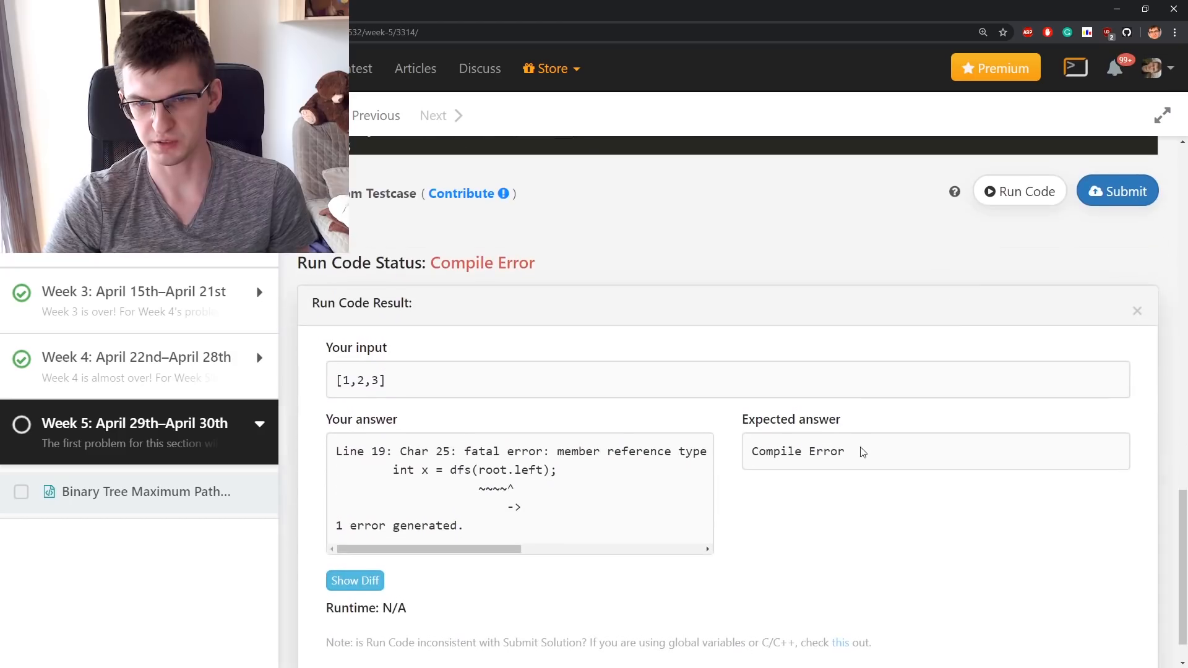
mouse_move(556, 488)
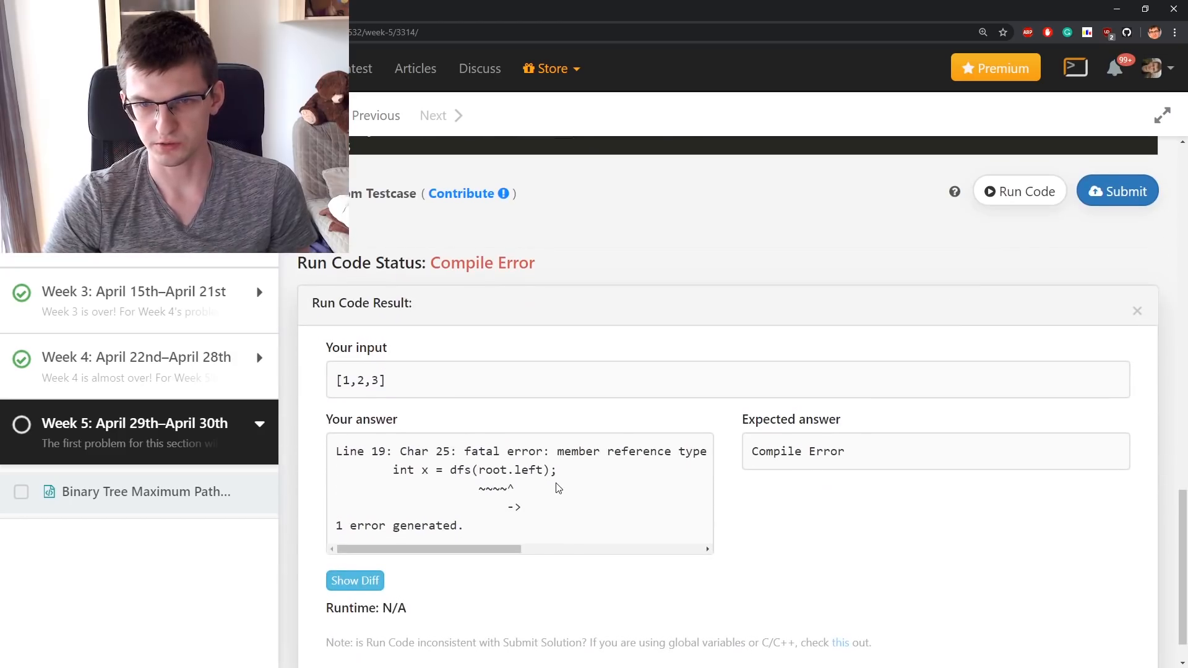
click(1136, 311)
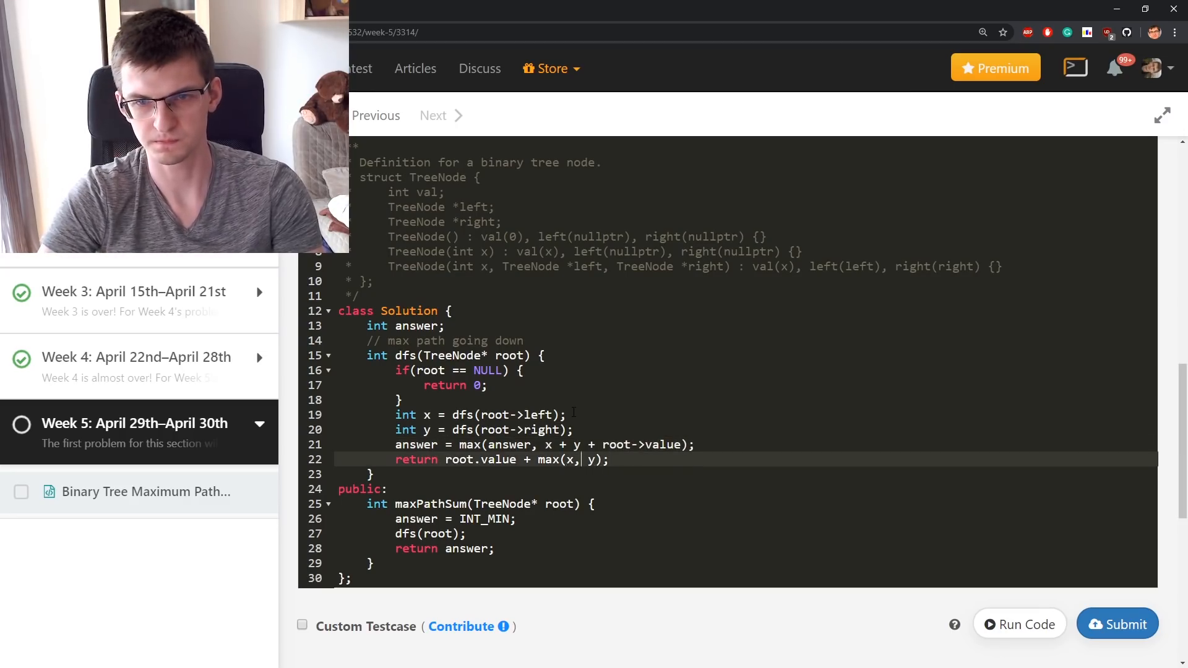
text(->)
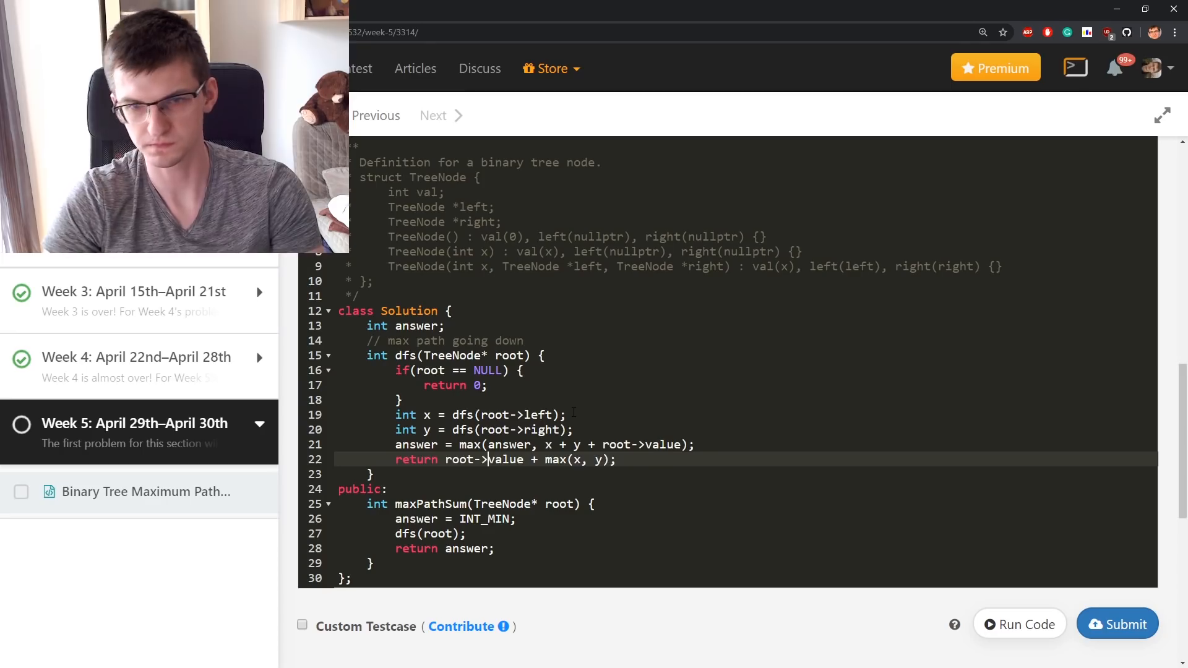
mouse_move(1019, 624)
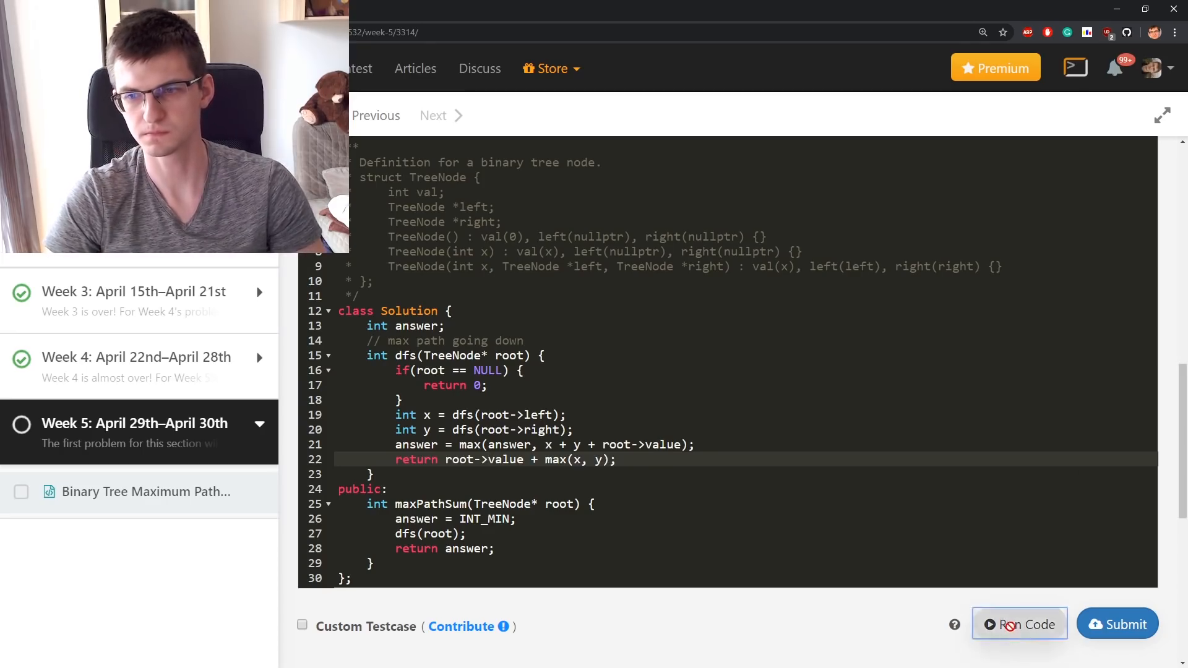
Step: Run the pointer-fixed code and read the 'no member named value' compile error
click(1019, 624)
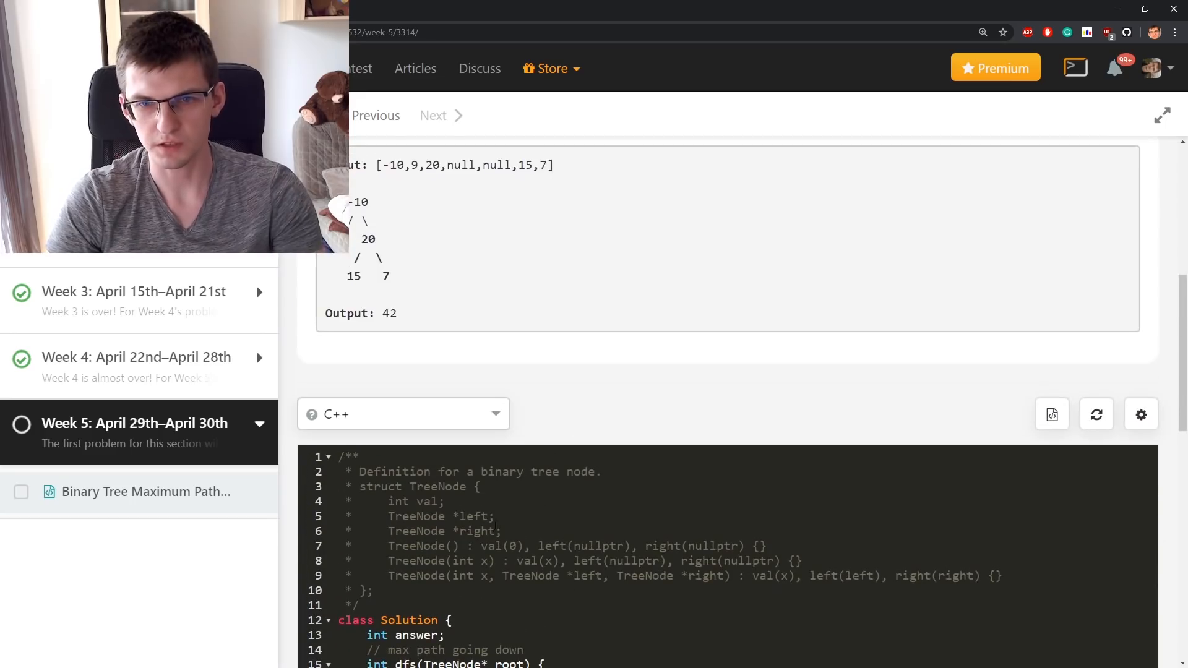
scroll(down, 3)
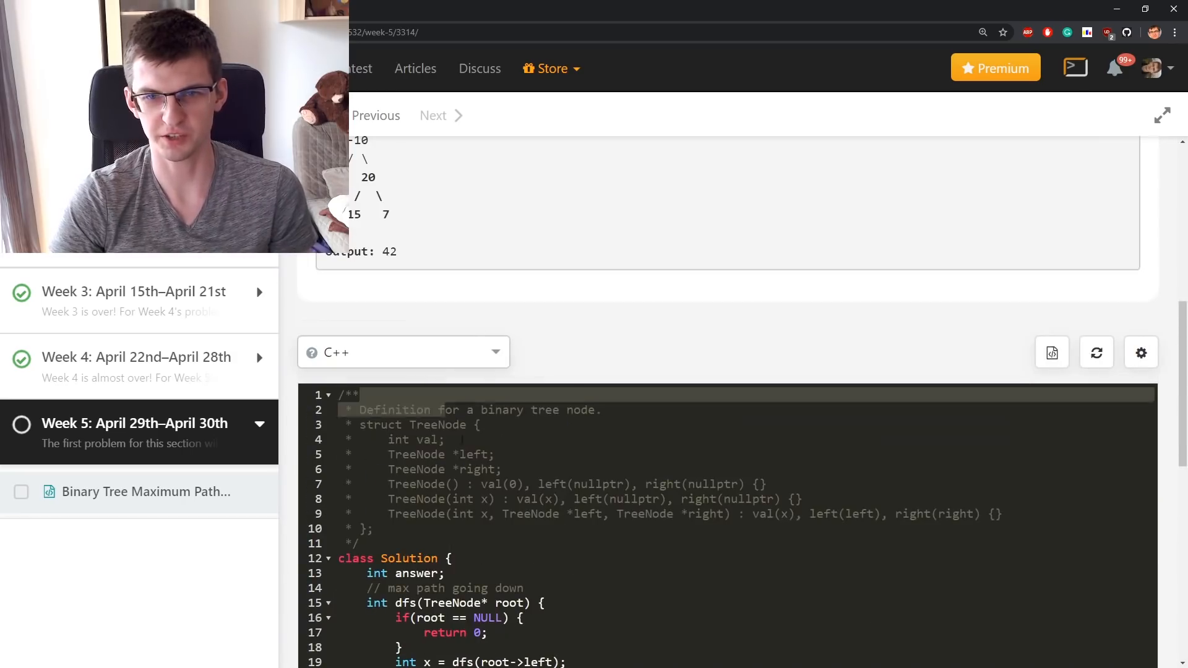
click(1019, 164)
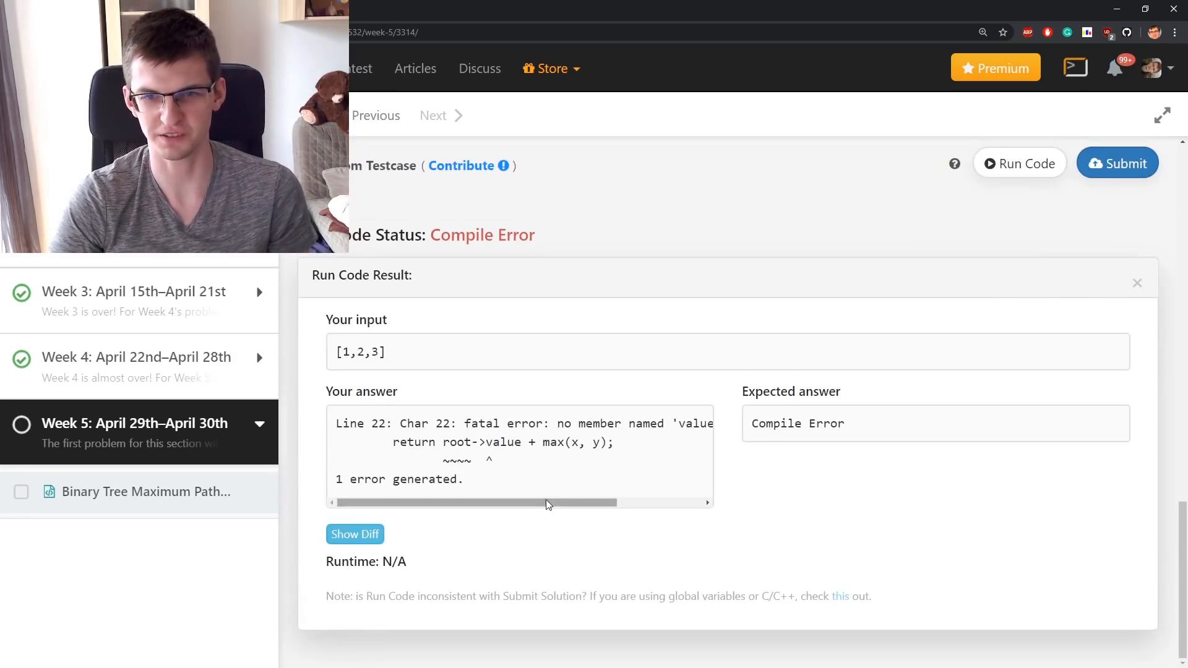
click(1136, 282)
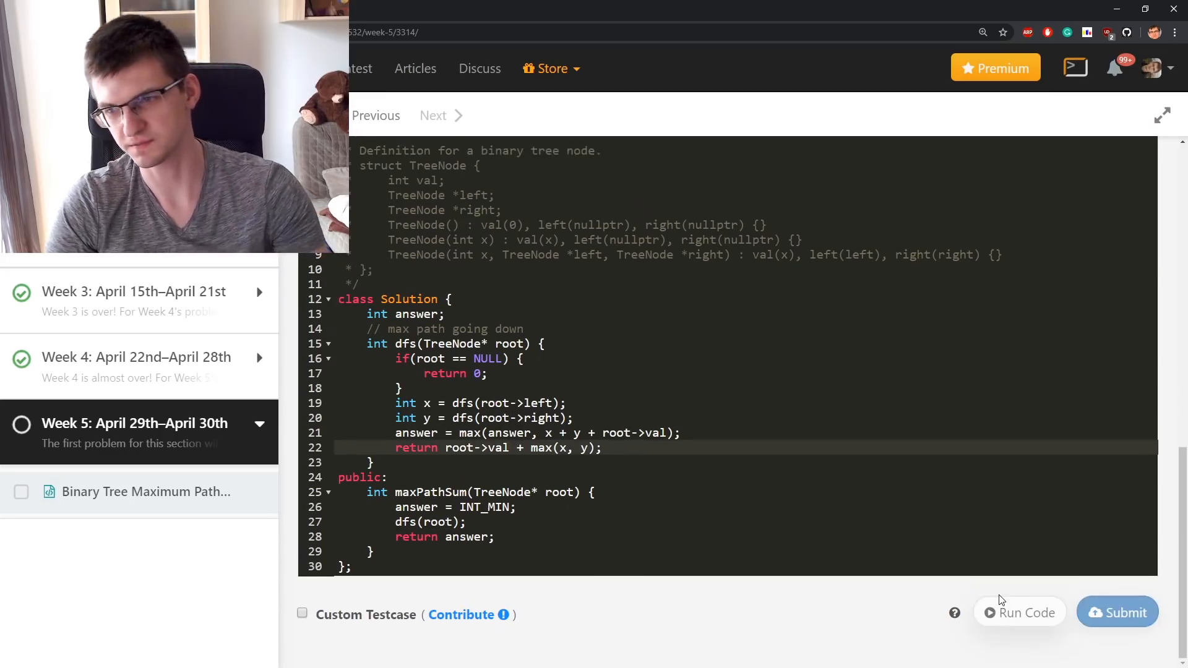
Step: Make dfs use val instead of value and rerun the sample test to completion
click(1018, 613)
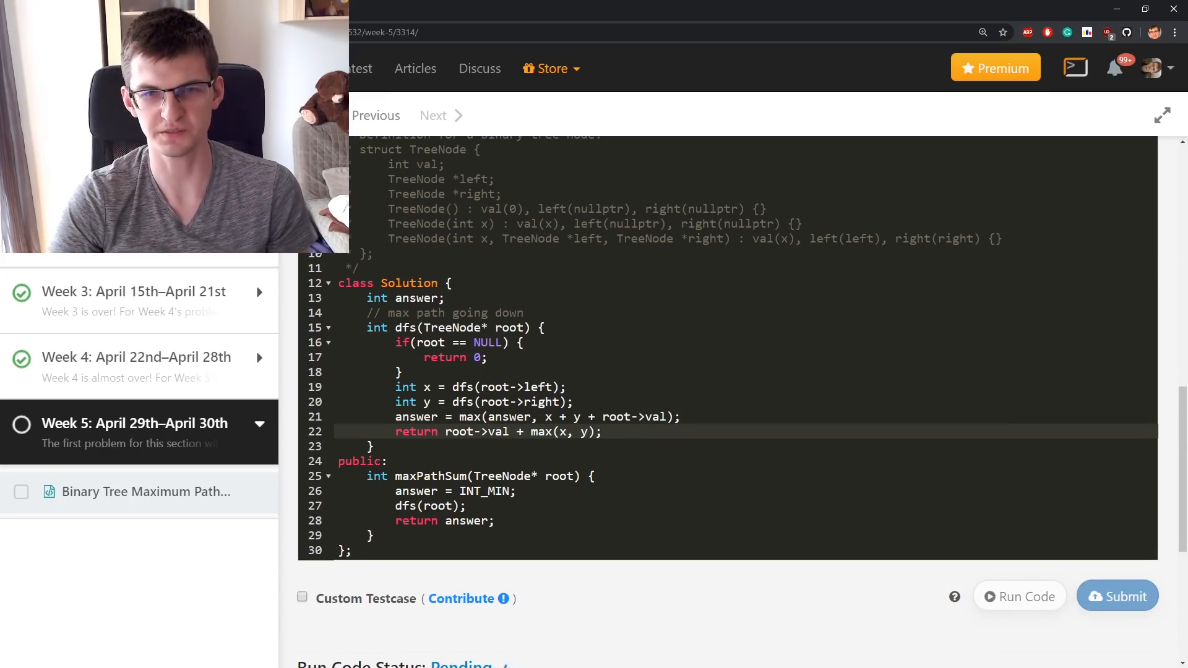
key(Enter)
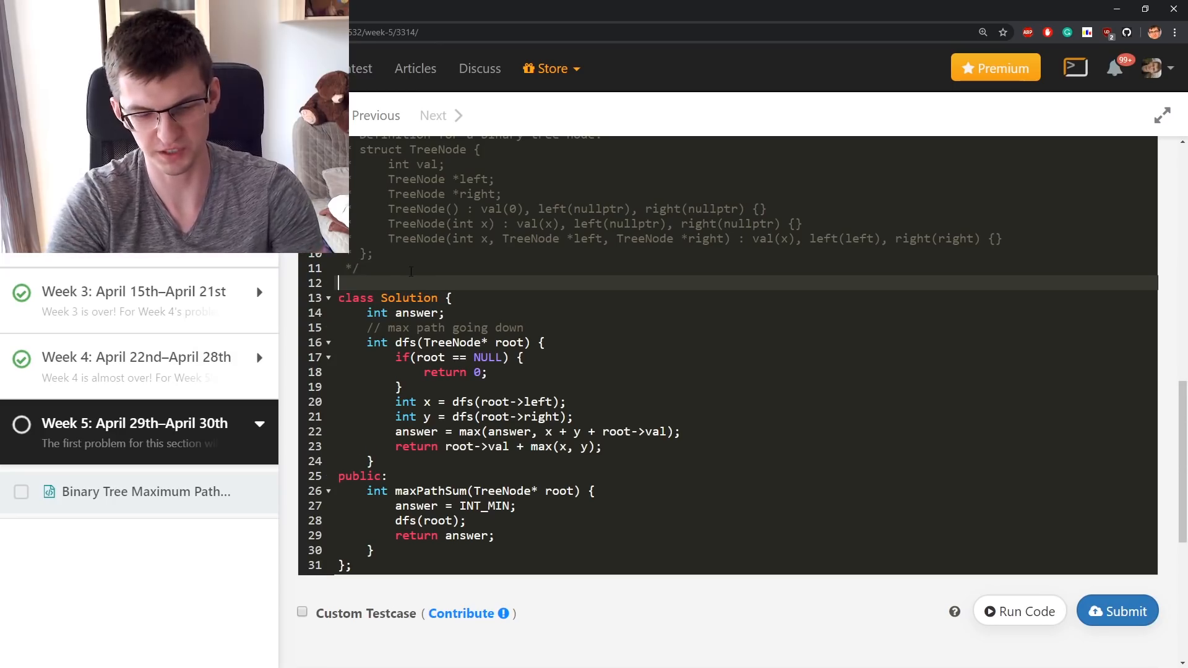
text(#define value vla)
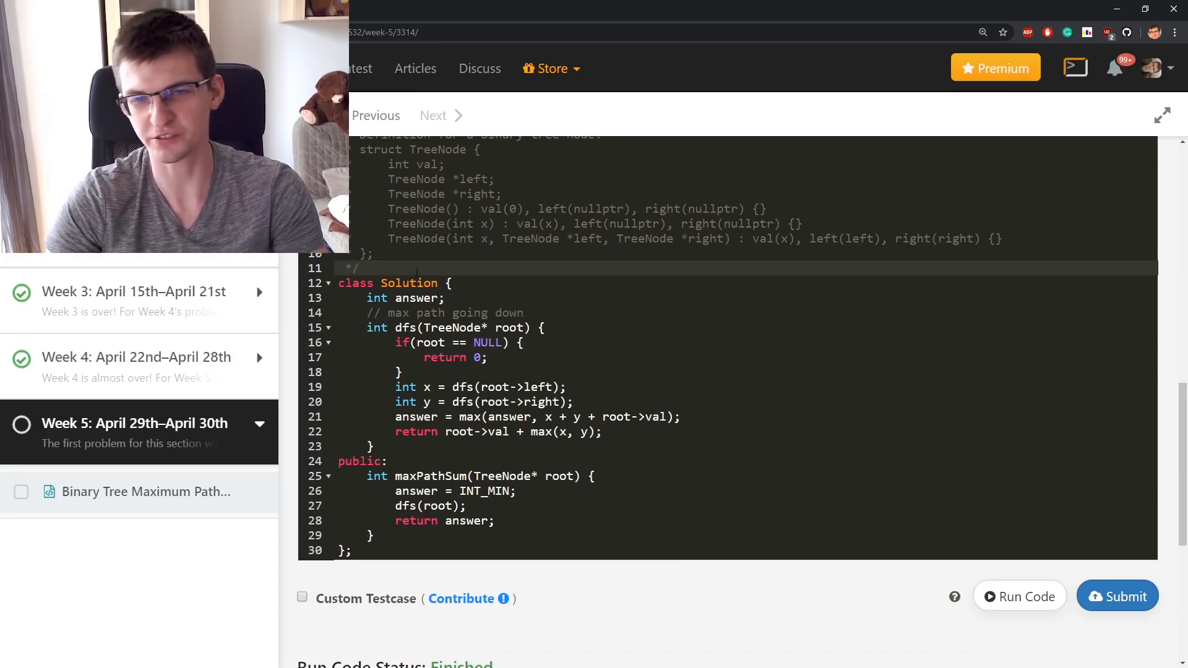
scroll(up, 3)
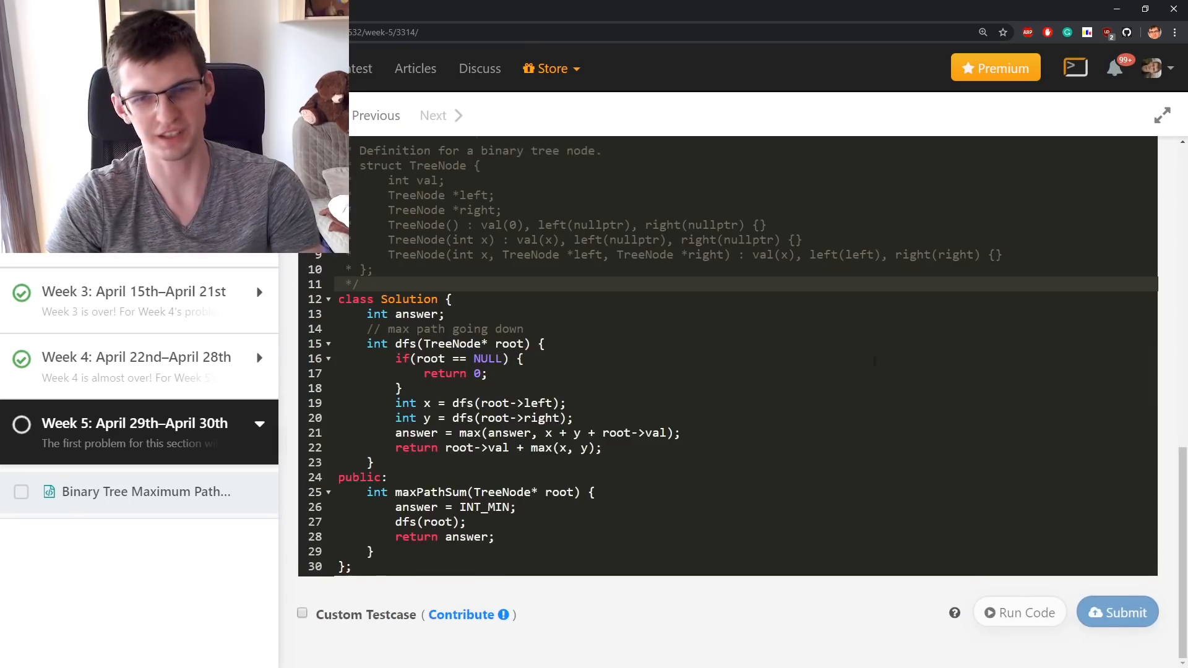
Step: Submit, see Wrong Answer on [2,-1], and make dfs return max(0, root->val + max(x, y))
click(1116, 611)
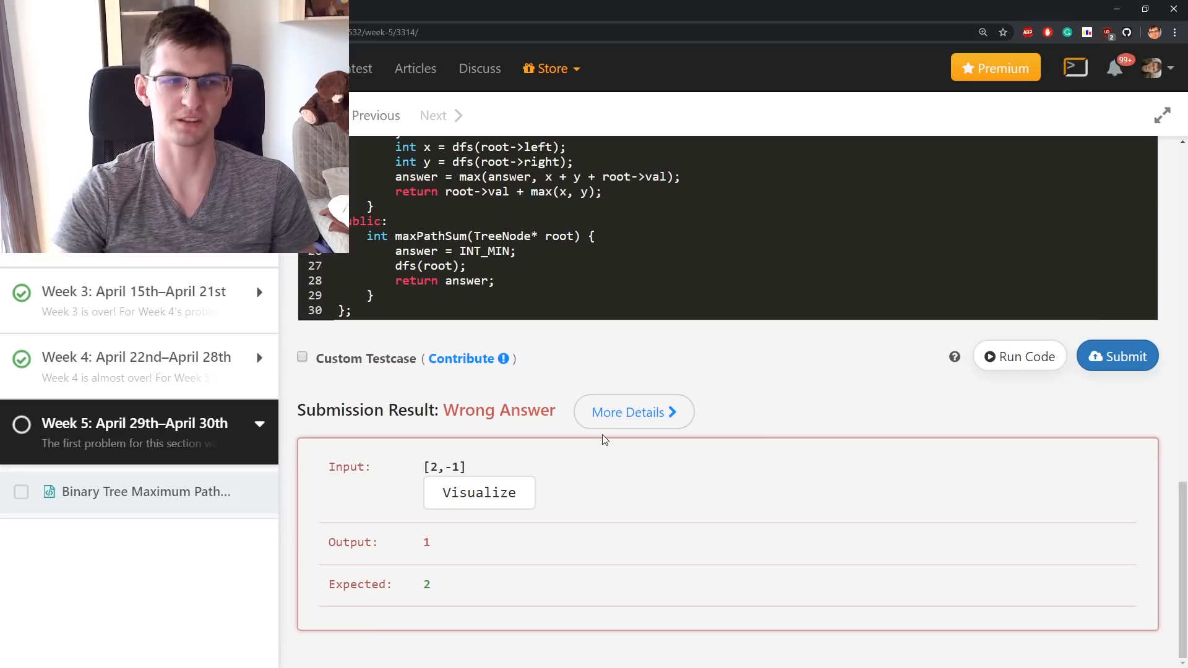
mouse_move(510, 529)
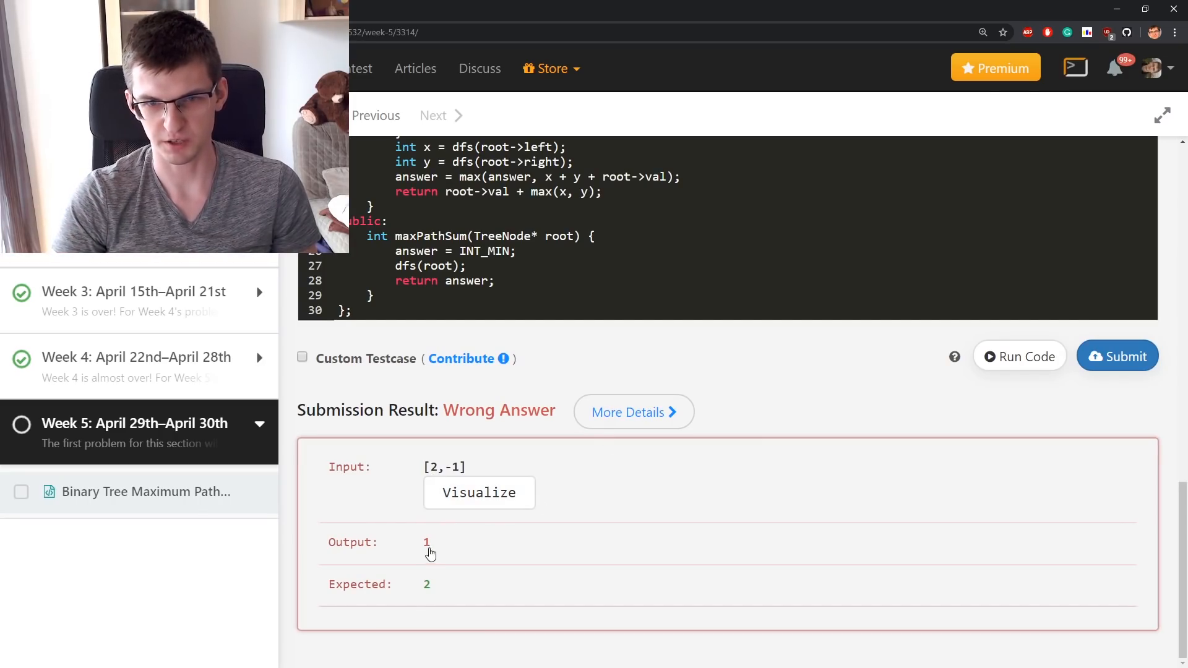
scroll(down, 3)
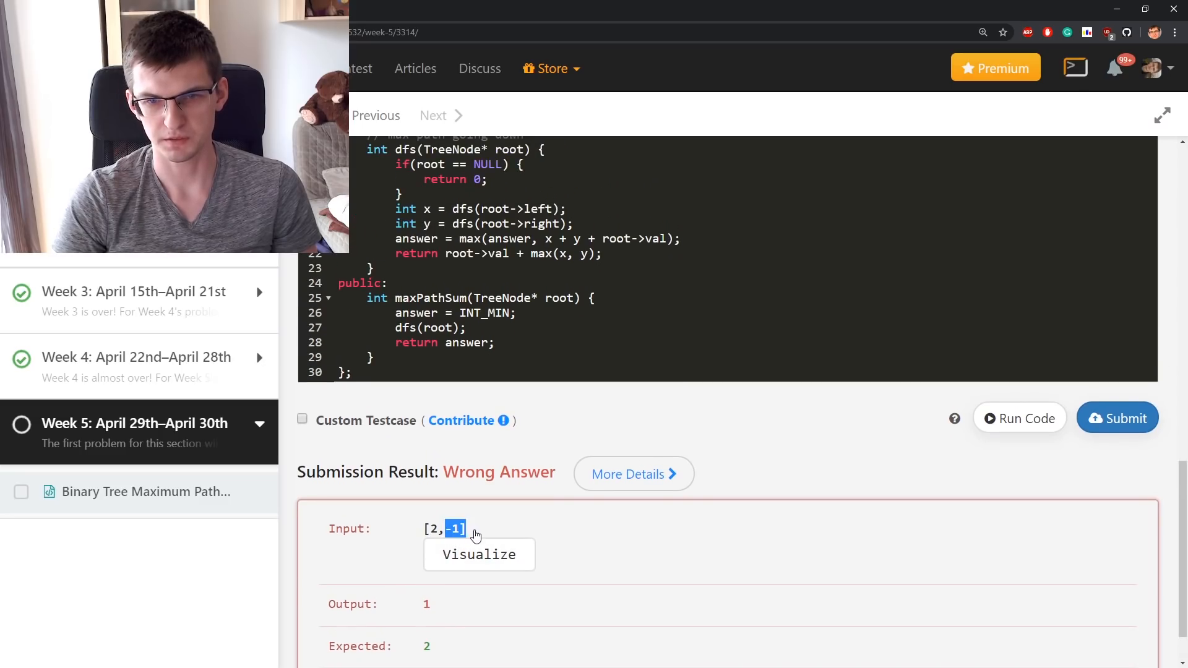
triple_click(443, 528)
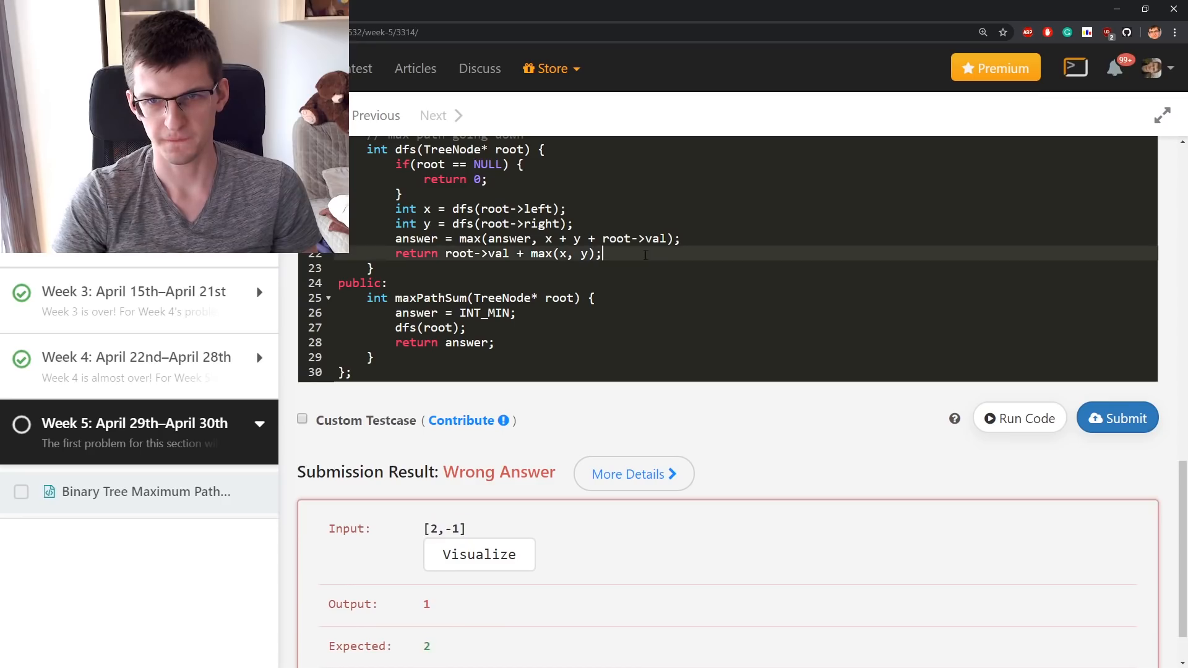
scroll(up, 3)
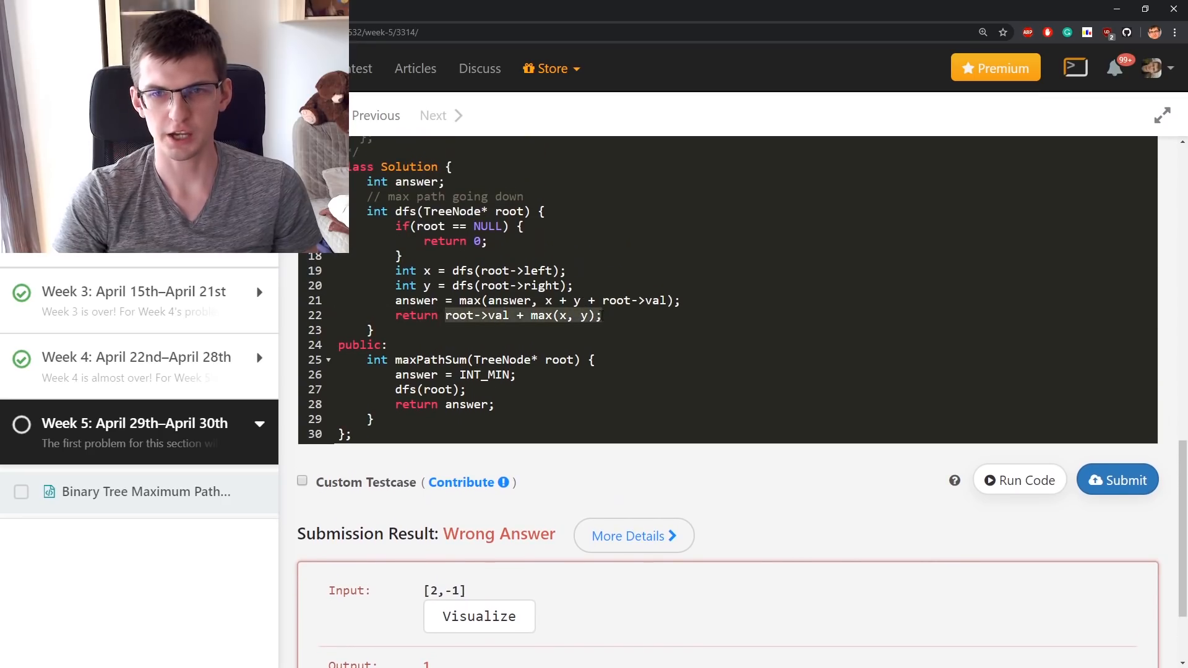
click(602, 315)
text( max(0,)
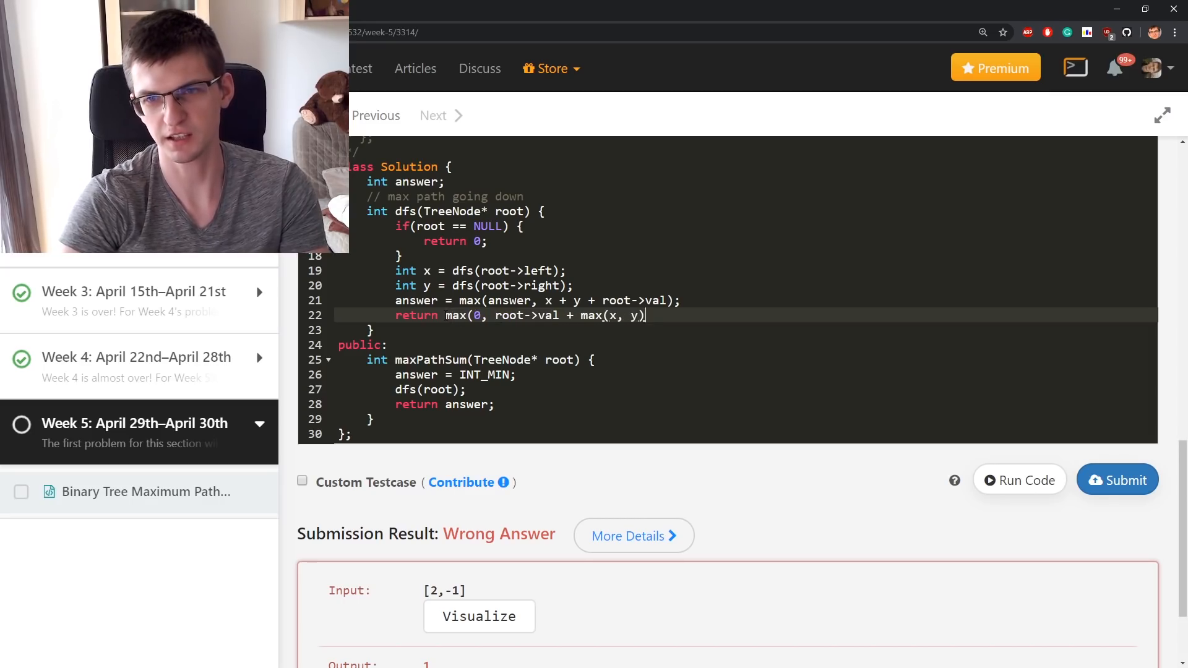
text();)
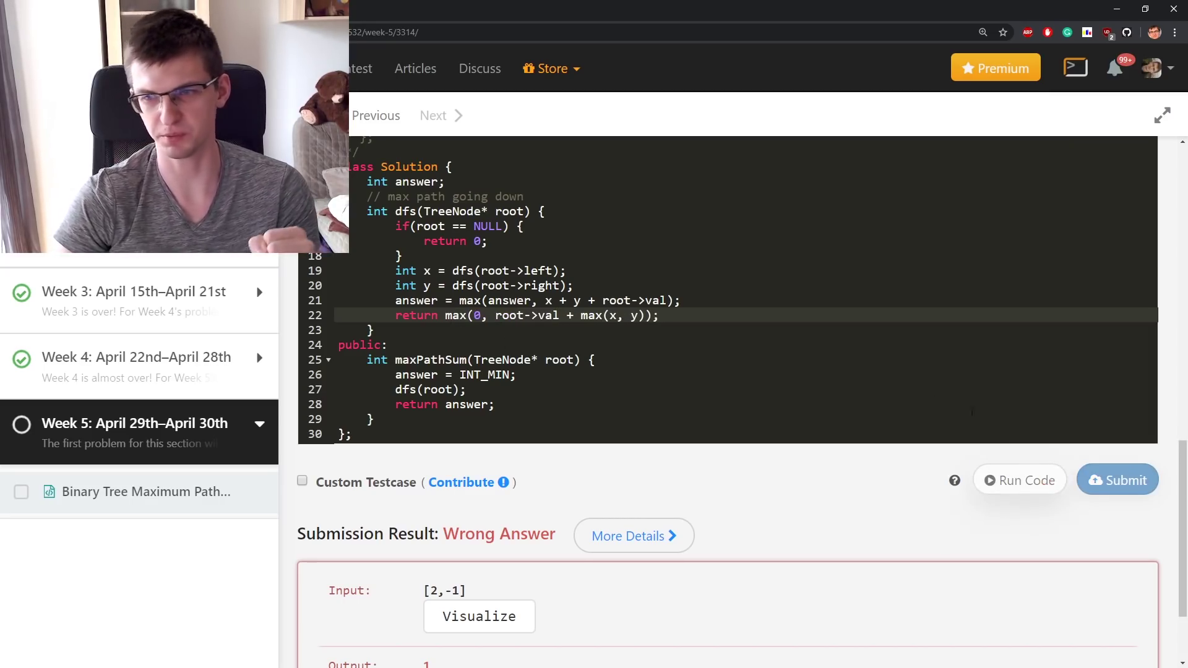
Step: Run the max(0, …) clamped solution on the sample case, then resubmit it for judging
click(1018, 480)
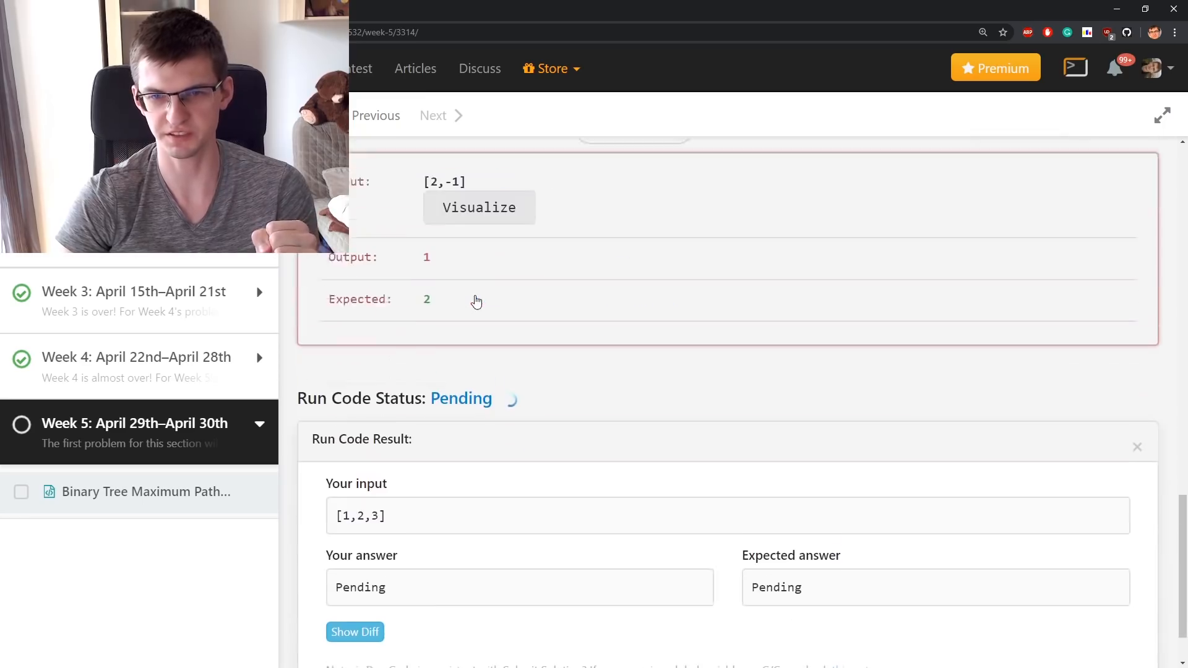
scroll(up, 3)
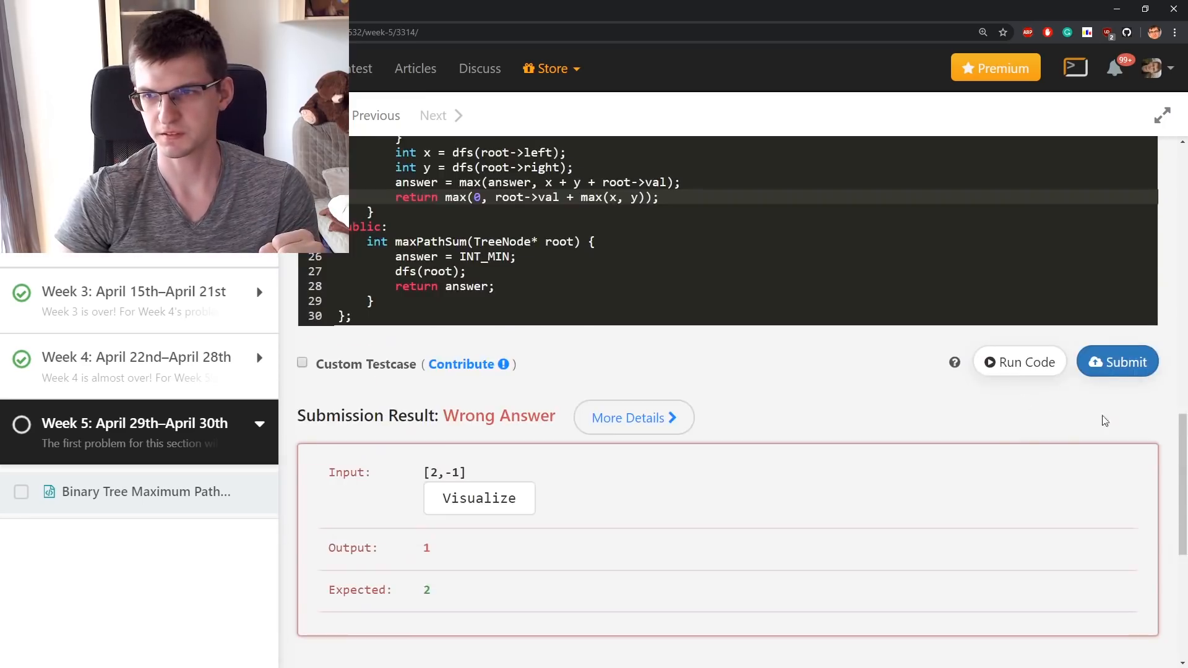
click(1117, 361)
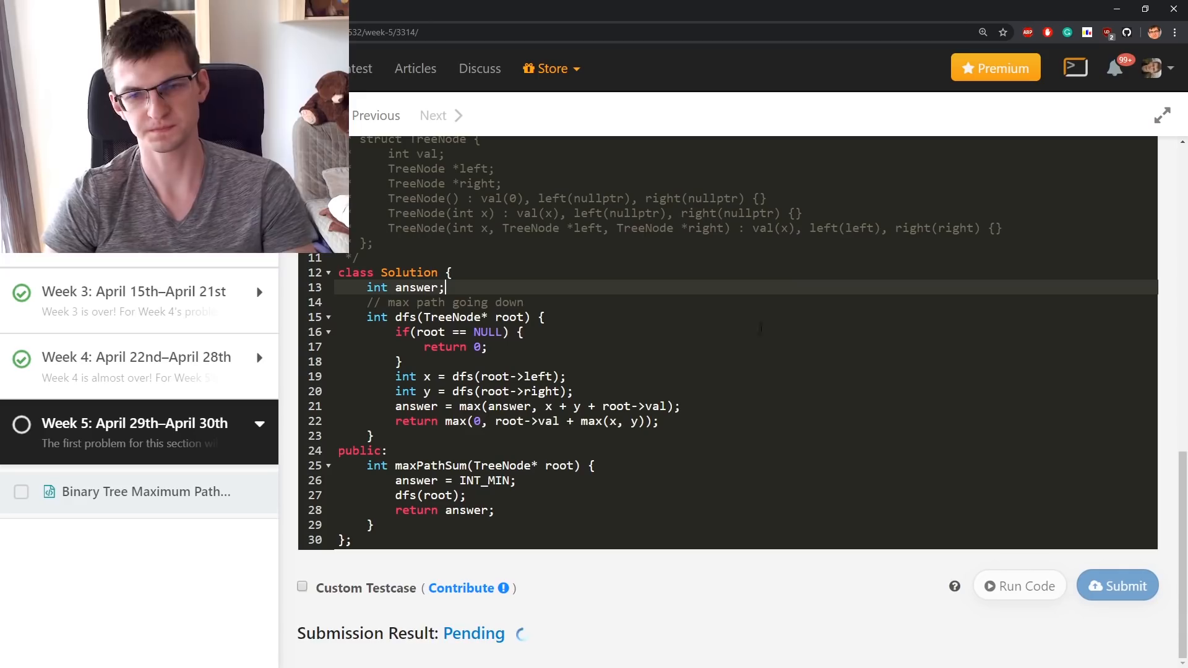